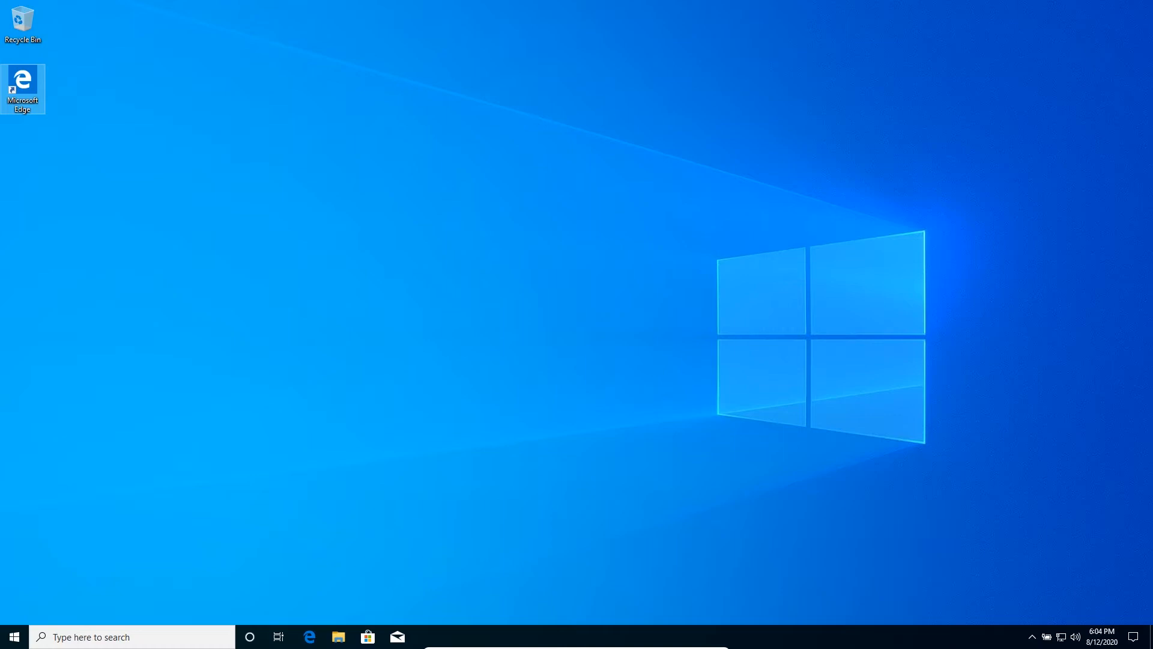
{"action": "mouse_move", "coordinate": [221, 150]}
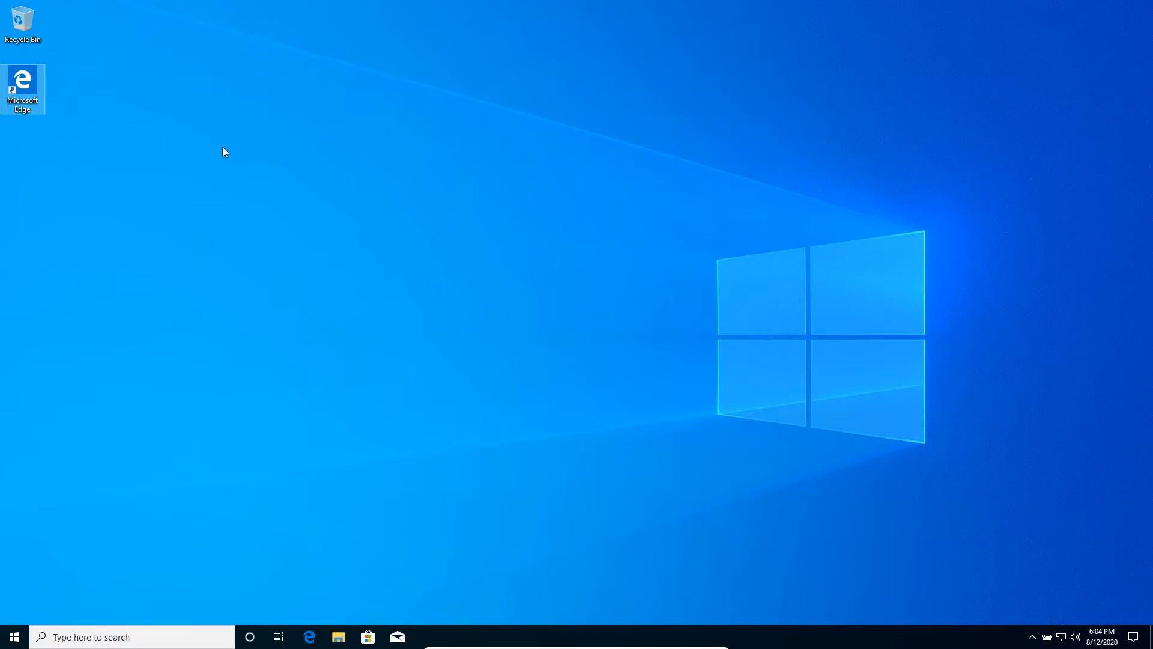
{"action": "mouse_move", "coordinate": [150, 113]}
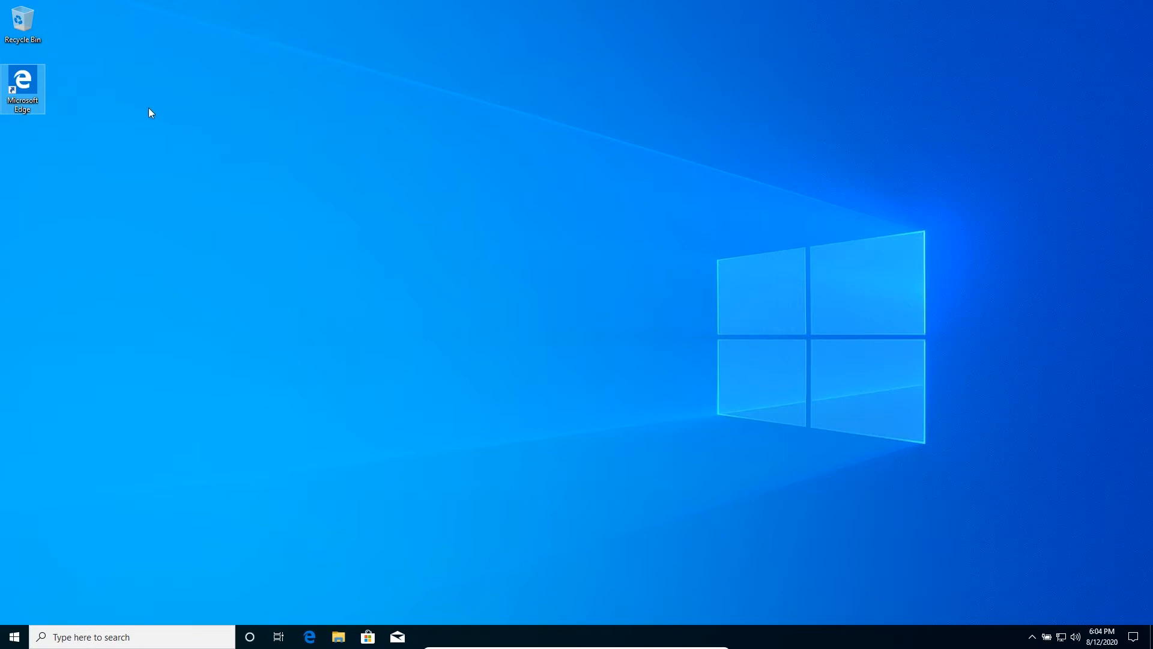
{"action": "mouse_move", "coordinate": [83, 90]}
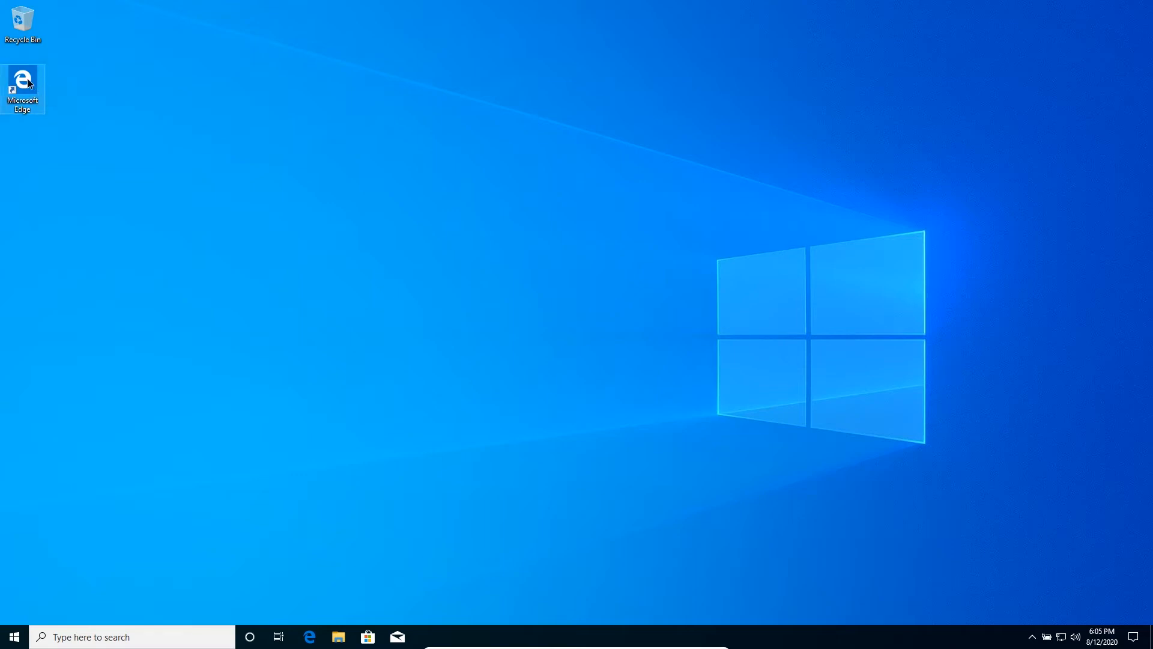
{"action": "double_click", "coordinate": [21, 79]}
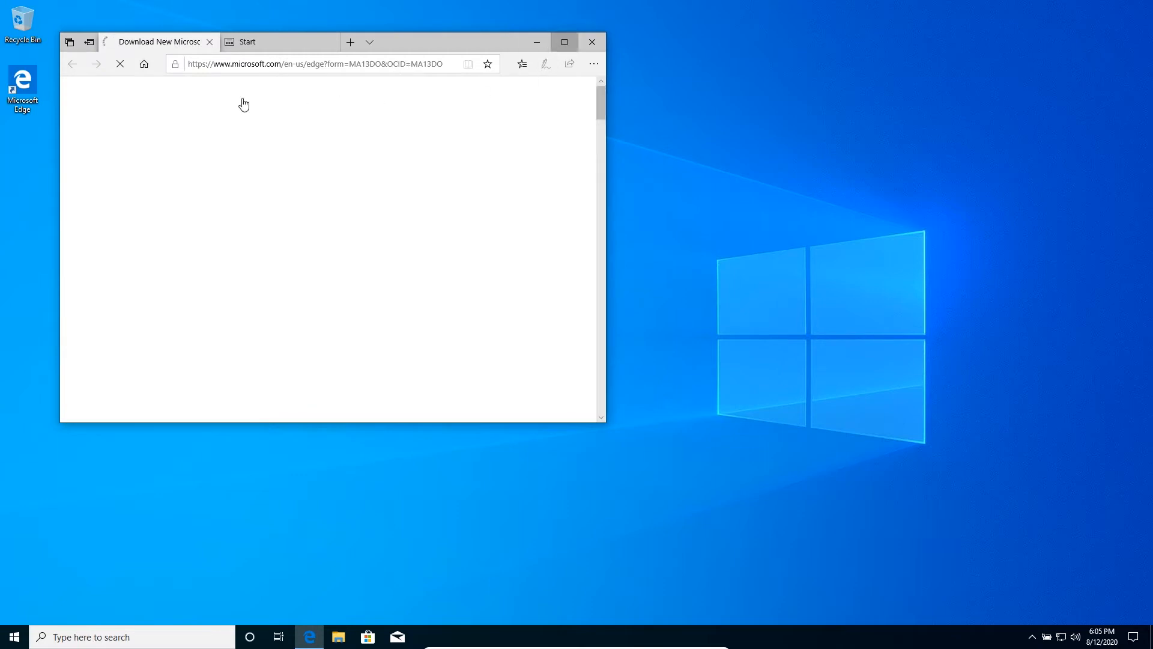
{"action": "left_click", "coordinate": [565, 41]}
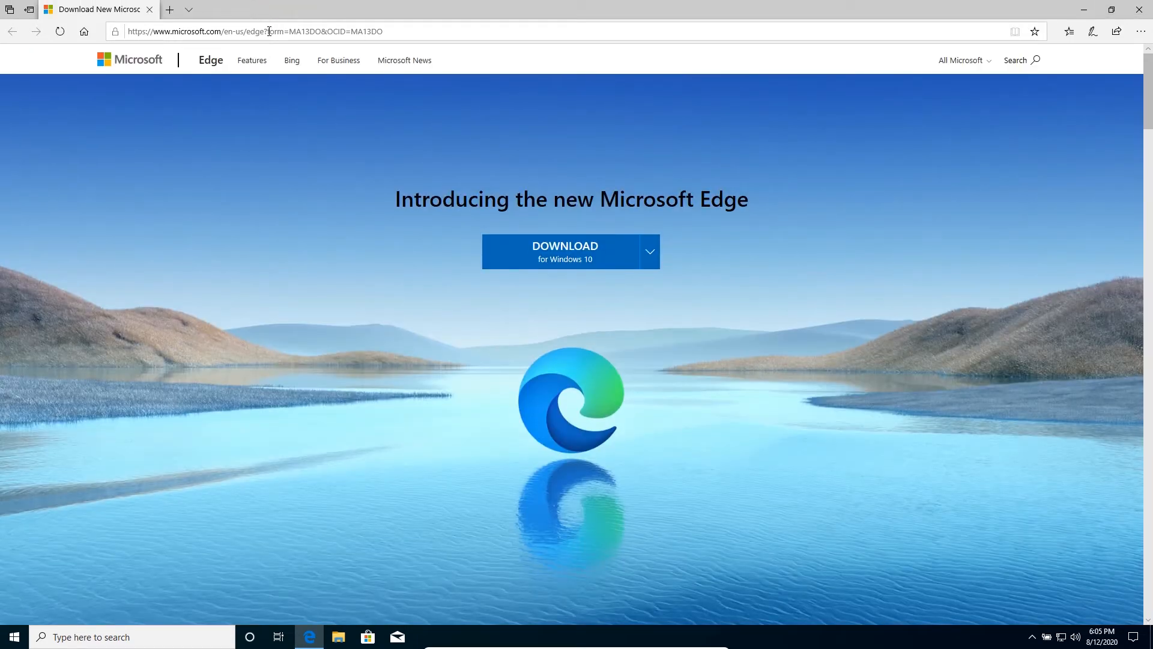
{"action": "left_click", "coordinate": [268, 31]}
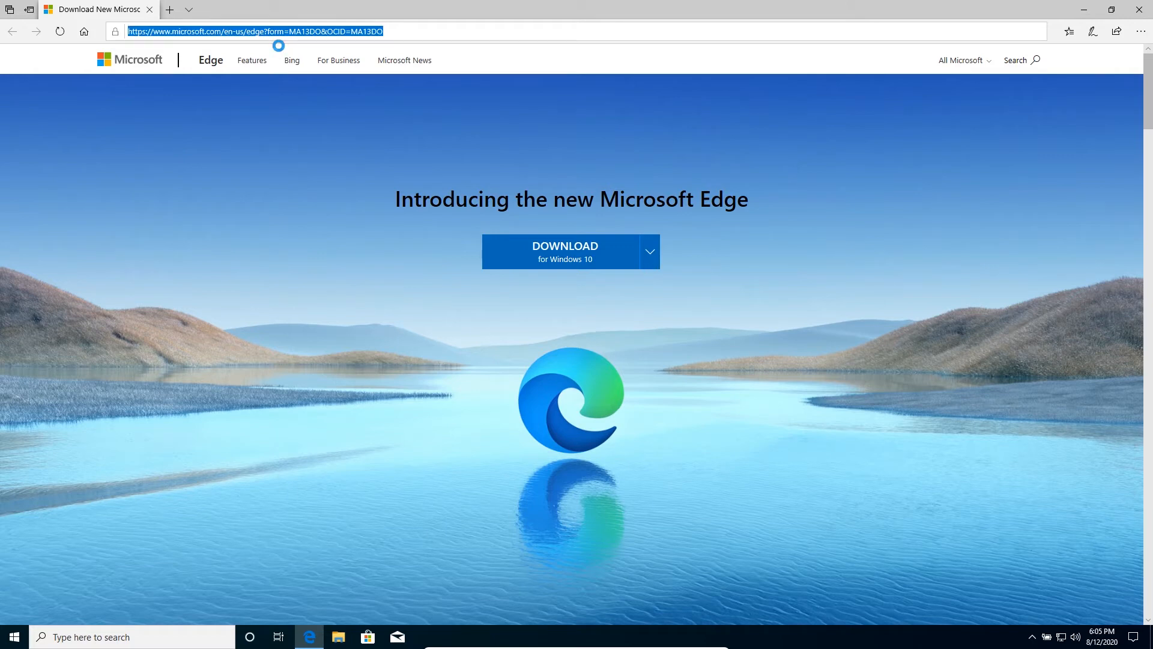
{"action": "type", "text": "www.google.com/chrome/"}
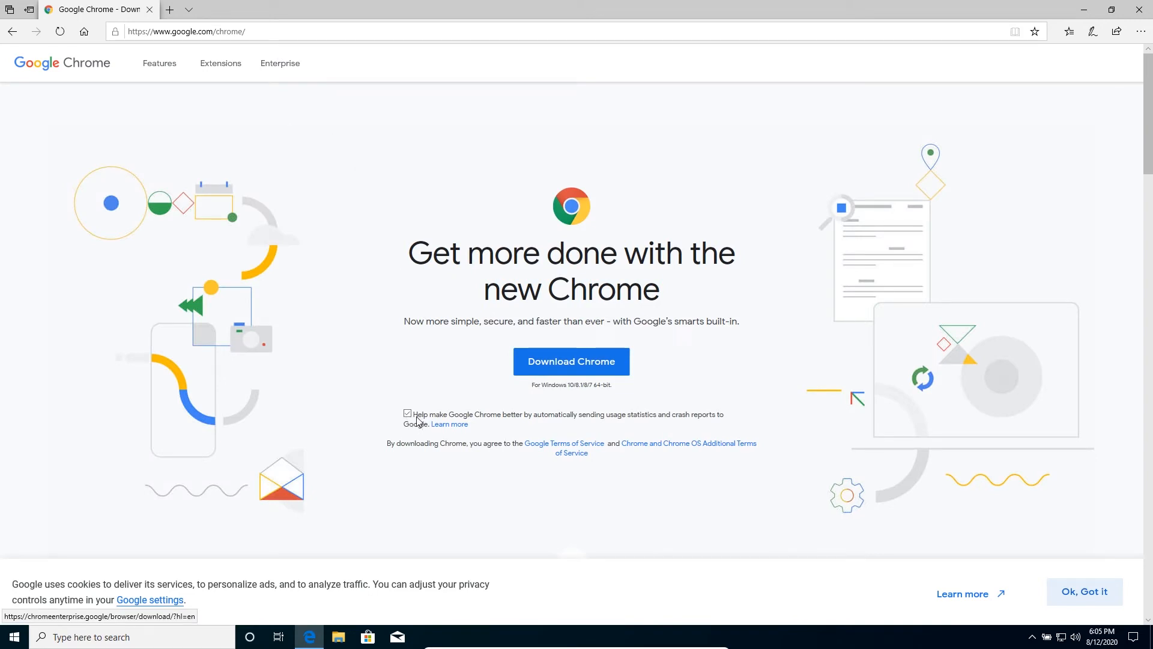
{"action": "mouse_move", "coordinate": [445, 422]}
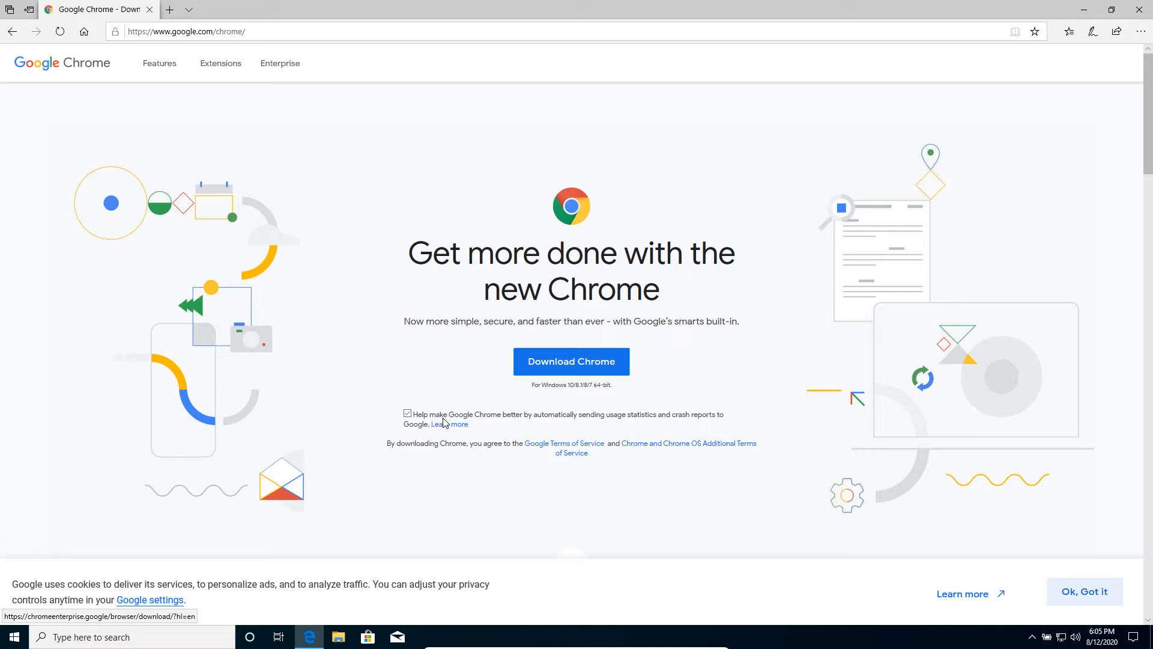
{"action": "mouse_move", "coordinate": [583, 426]}
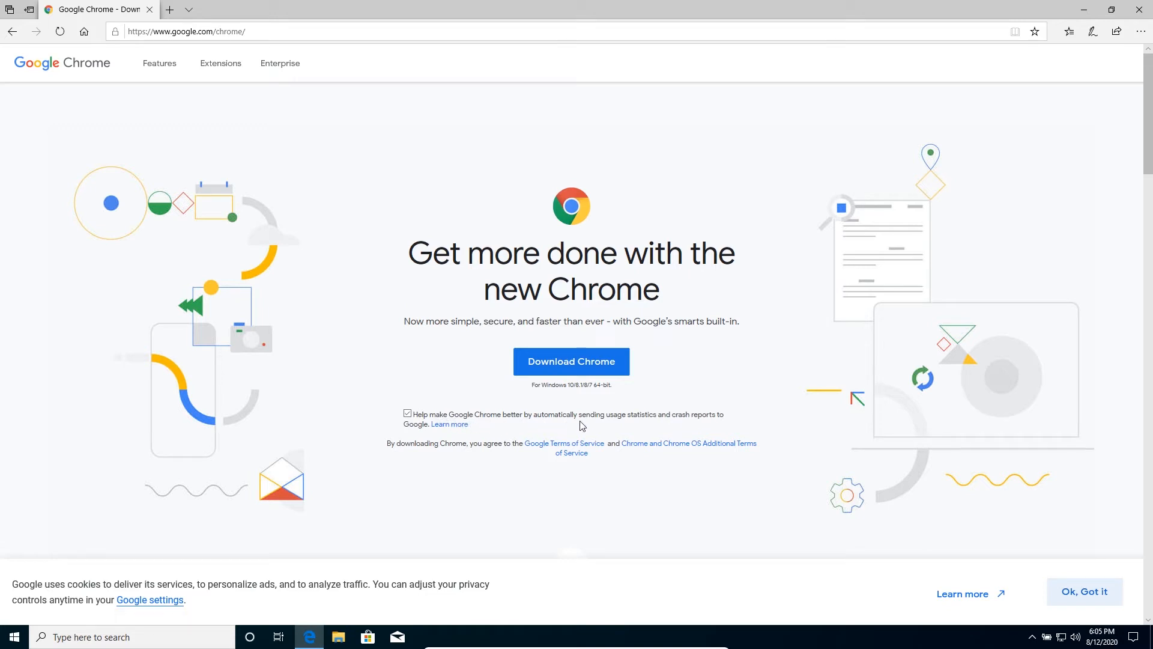
{"action": "mouse_move", "coordinate": [679, 429]}
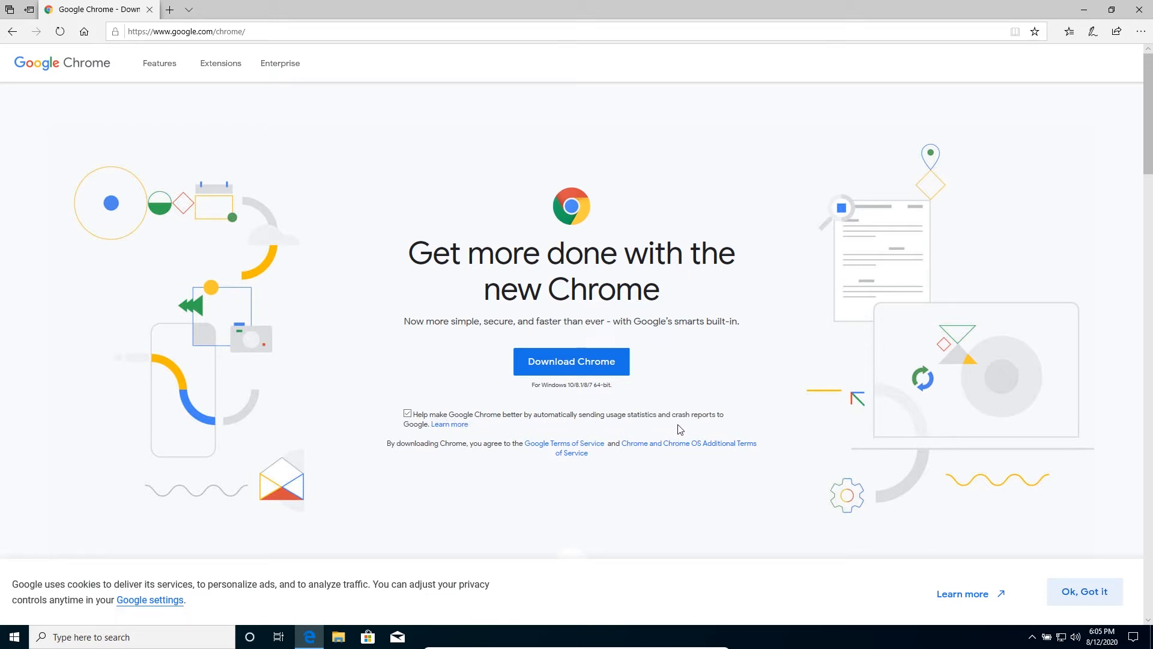
{"action": "mouse_move", "coordinate": [596, 433]}
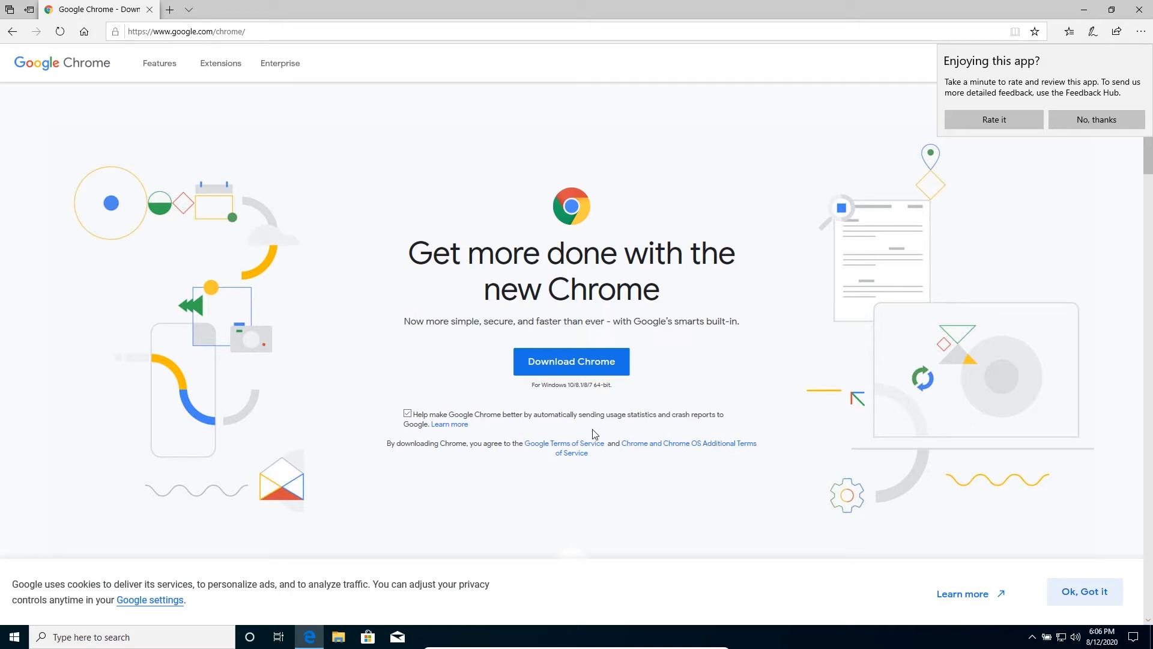
{"action": "mouse_move", "coordinate": [594, 422]}
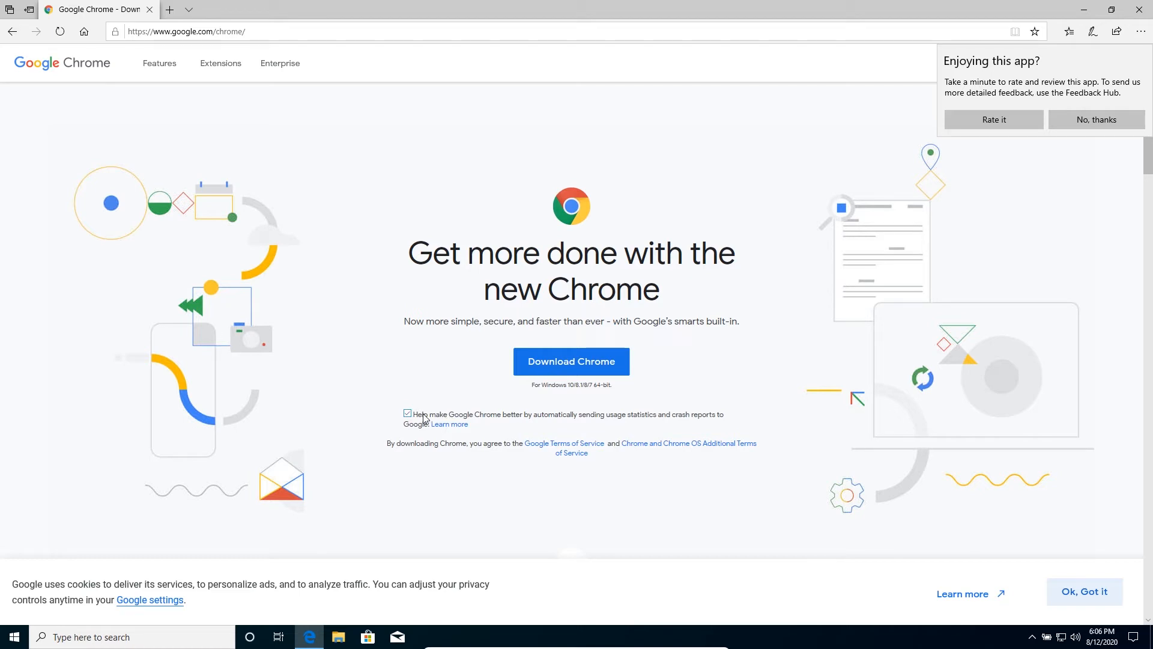
- Untick 'Help make Google Chrome better' so usage statistics and crash reports are not sent
{"action": "left_click", "coordinate": [407, 413]}
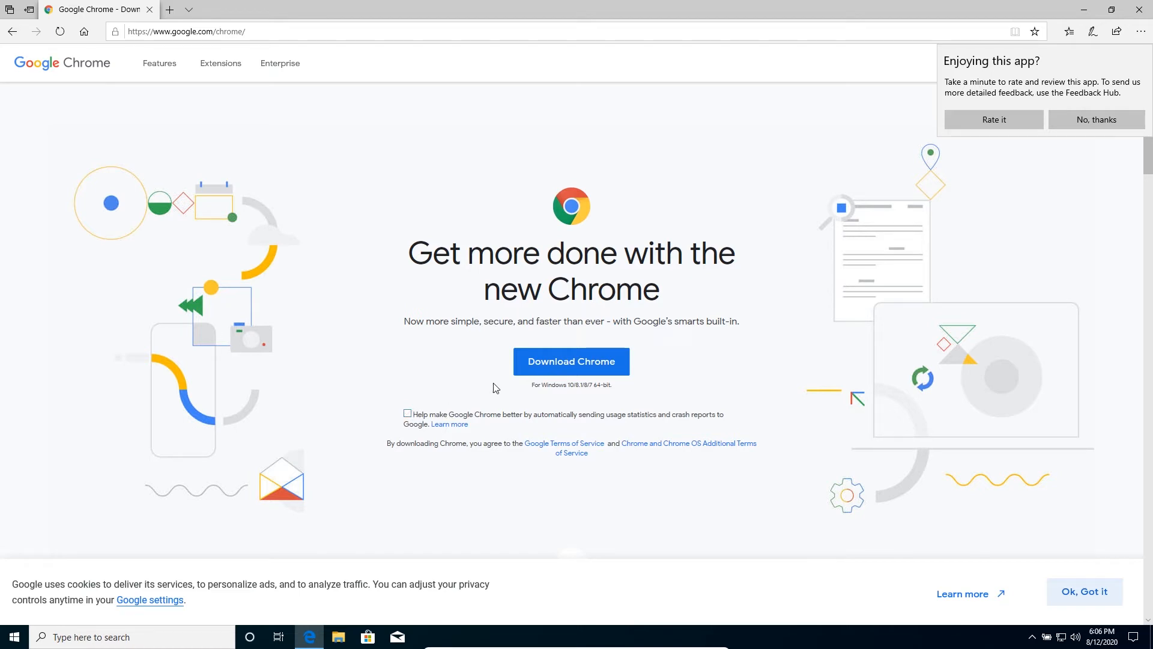
{"action": "mouse_move", "coordinate": [499, 387]}
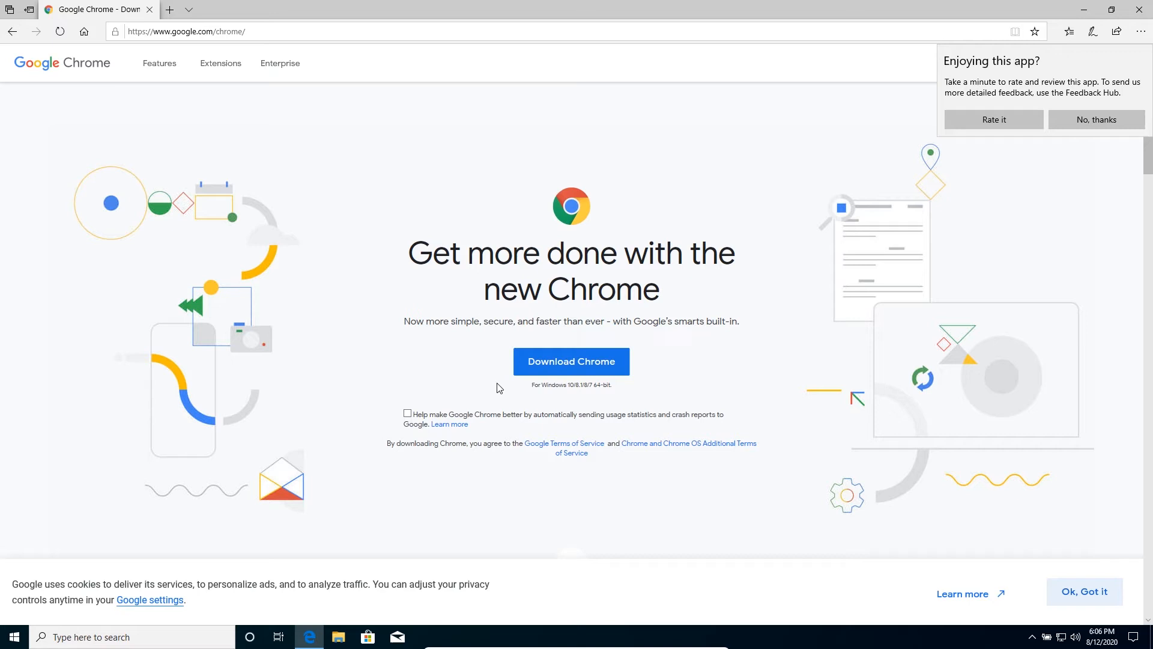
{"action": "mouse_move", "coordinate": [542, 380]}
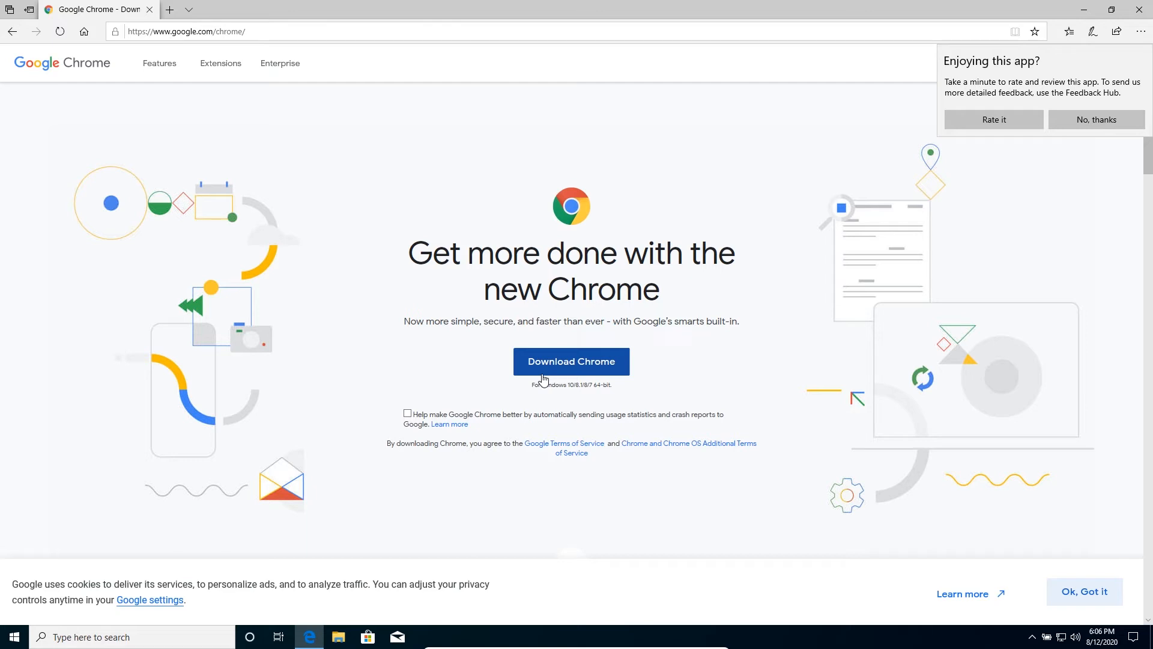
{"action": "mouse_move", "coordinate": [596, 389]}
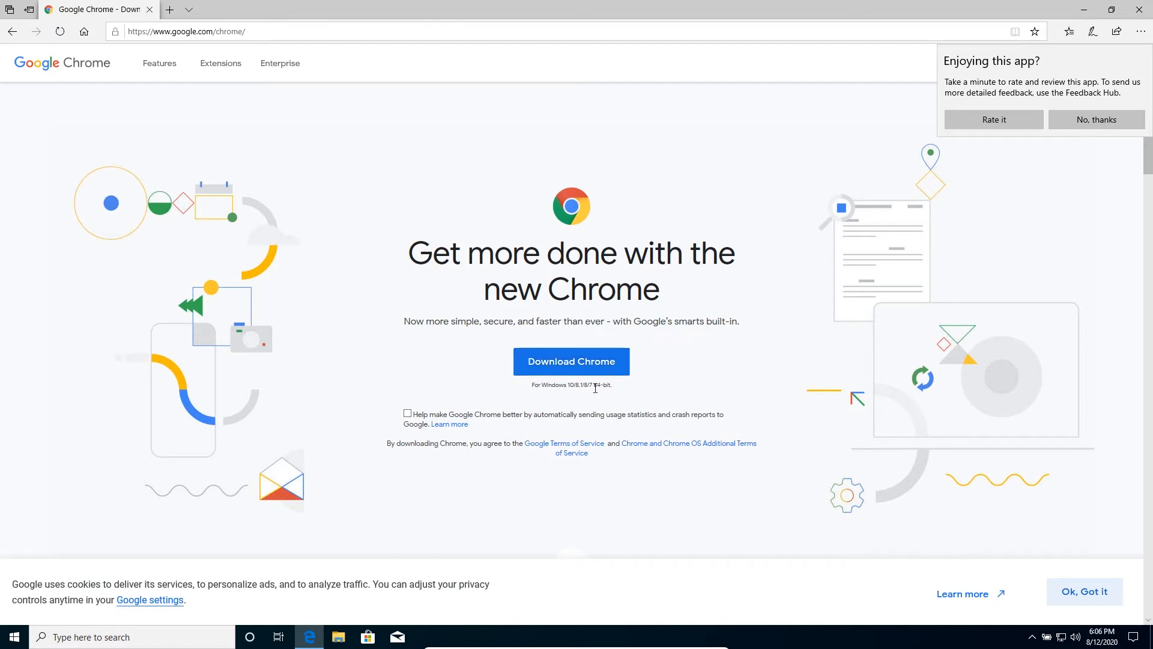
{"action": "double_click", "coordinate": [603, 384]}
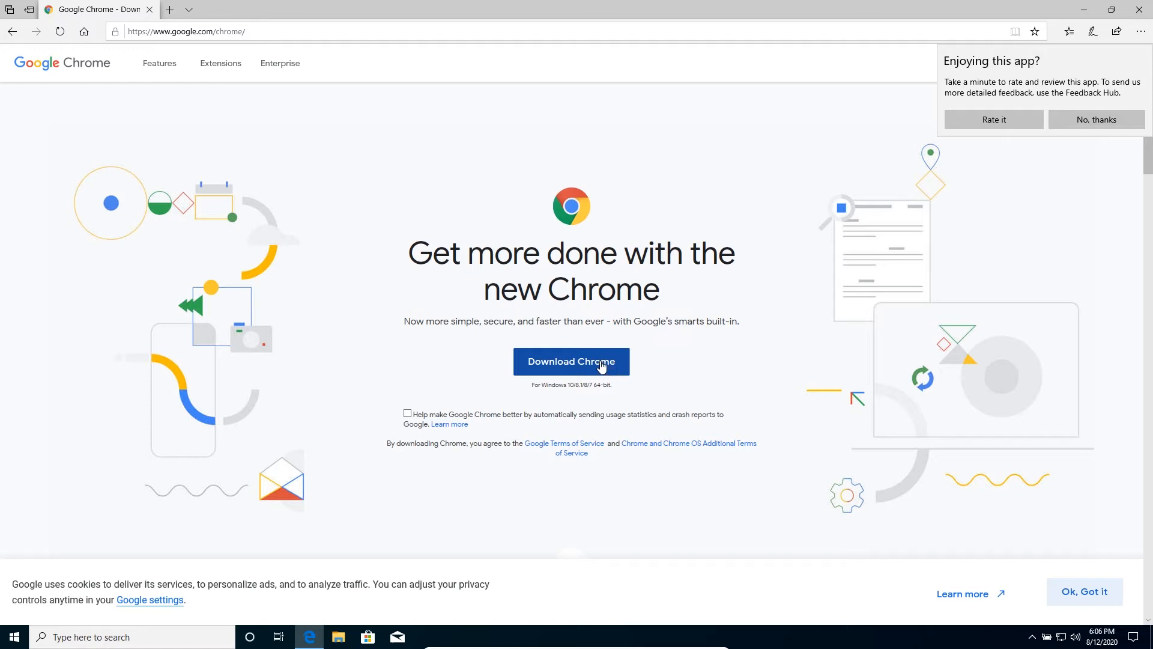
- Download ChromeSetup.exe and run it from Edge's download bar
{"action": "left_click", "coordinate": [572, 361]}
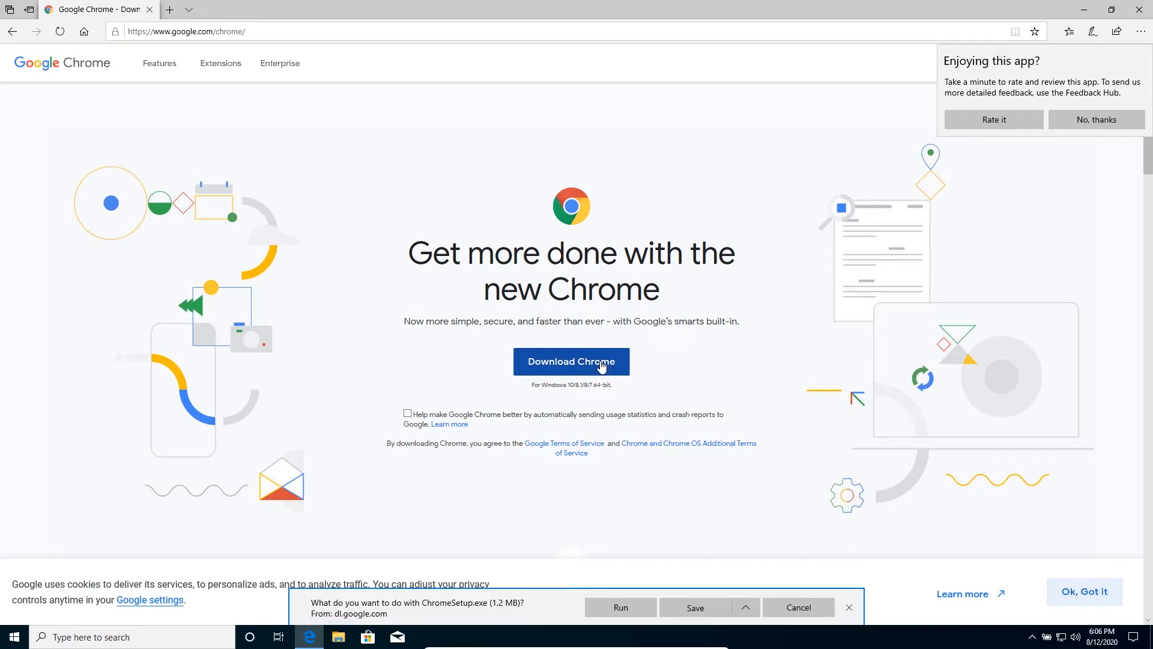
{"action": "mouse_move", "coordinate": [315, 618]}
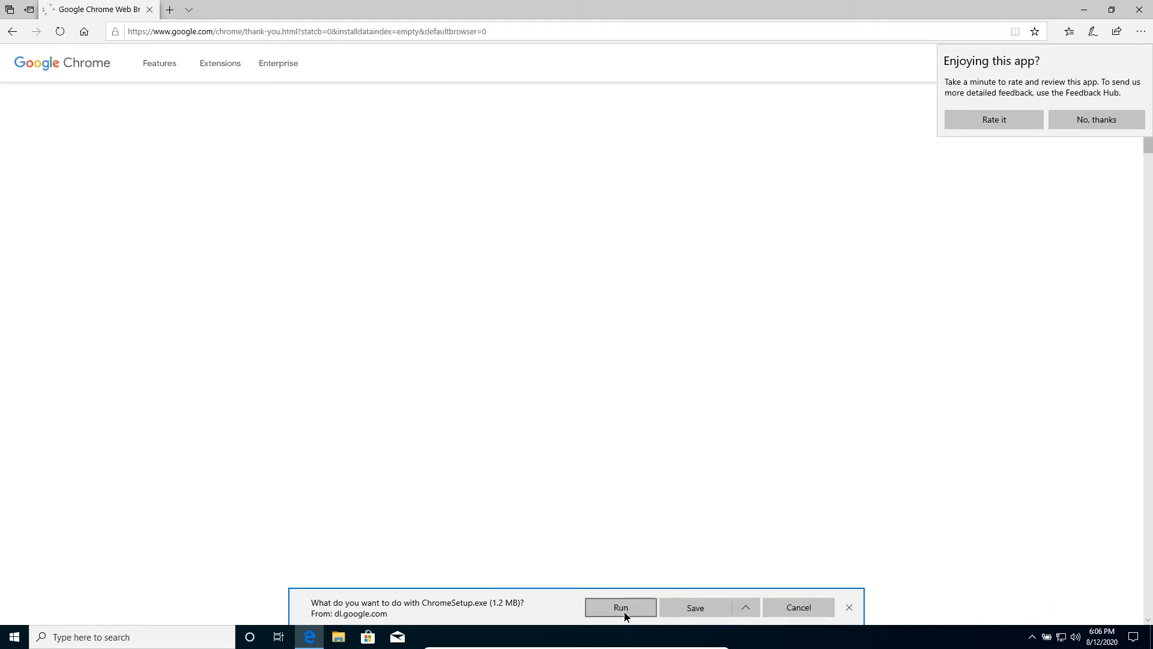
{"action": "left_click", "coordinate": [620, 608]}
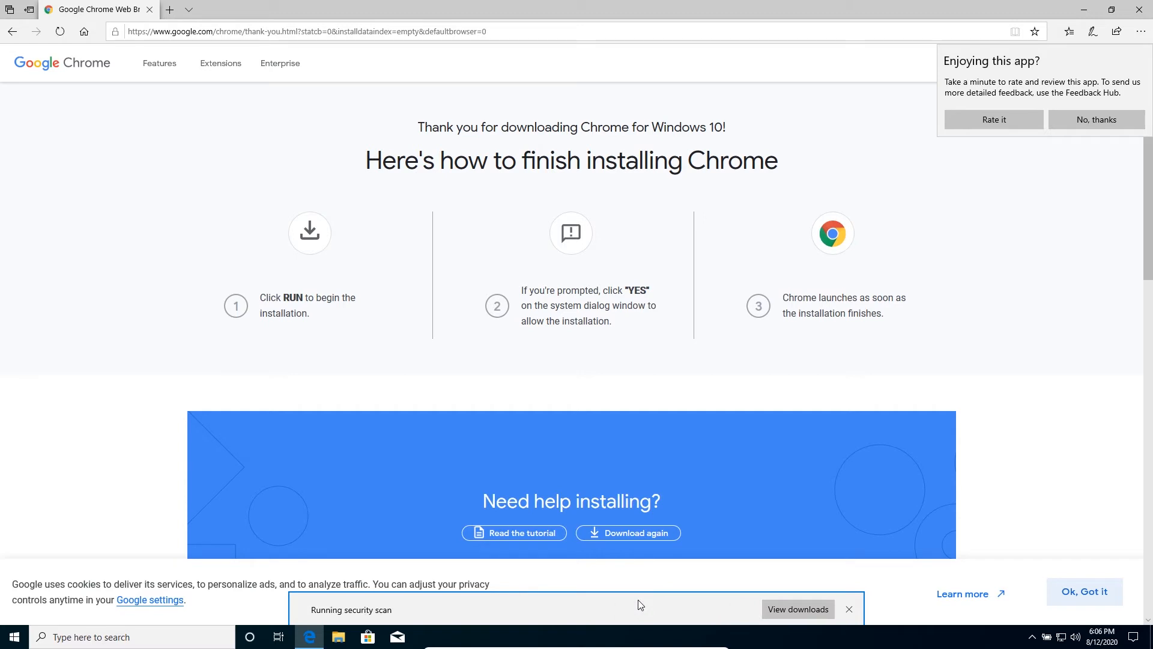
{"action": "left_click", "coordinate": [848, 609]}
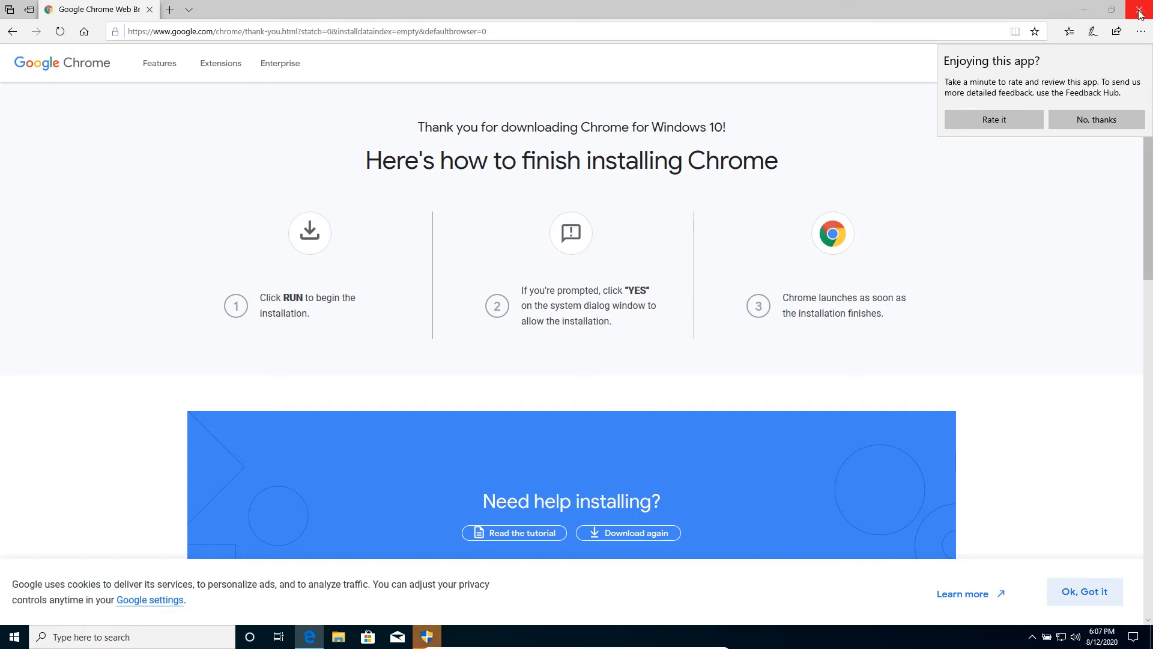
- Close Edge and expand the Google Update Setup UAC prompt to show full details
{"action": "left_click", "coordinate": [1141, 8]}
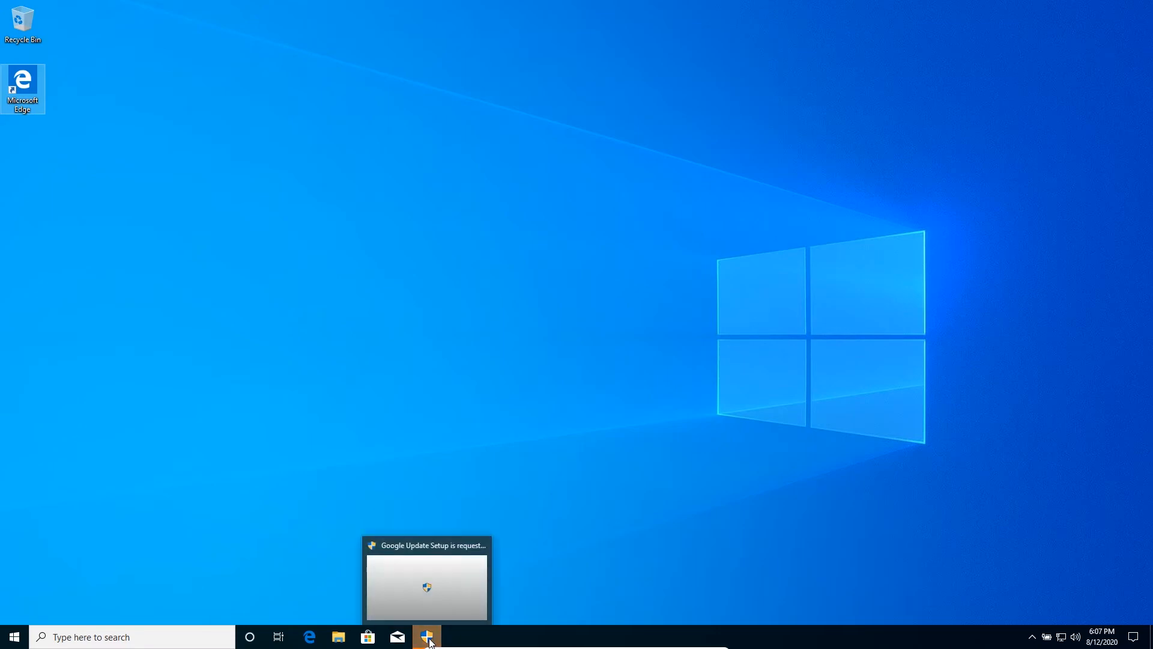
{"action": "left_click", "coordinate": [425, 636]}
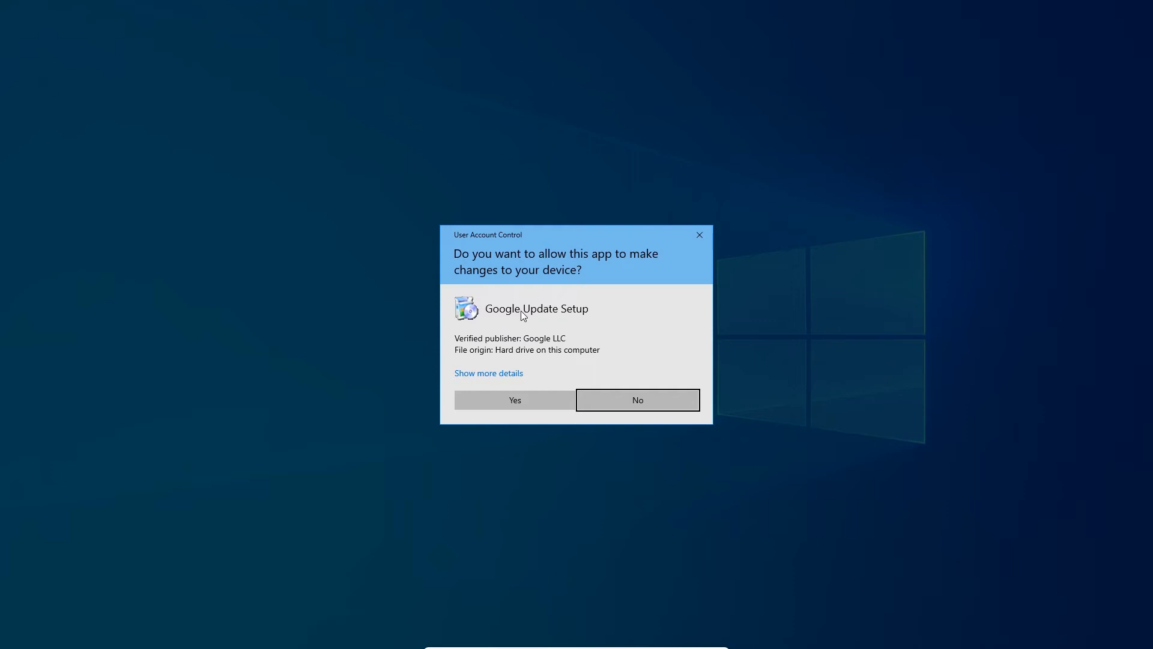
{"action": "mouse_move", "coordinate": [508, 320]}
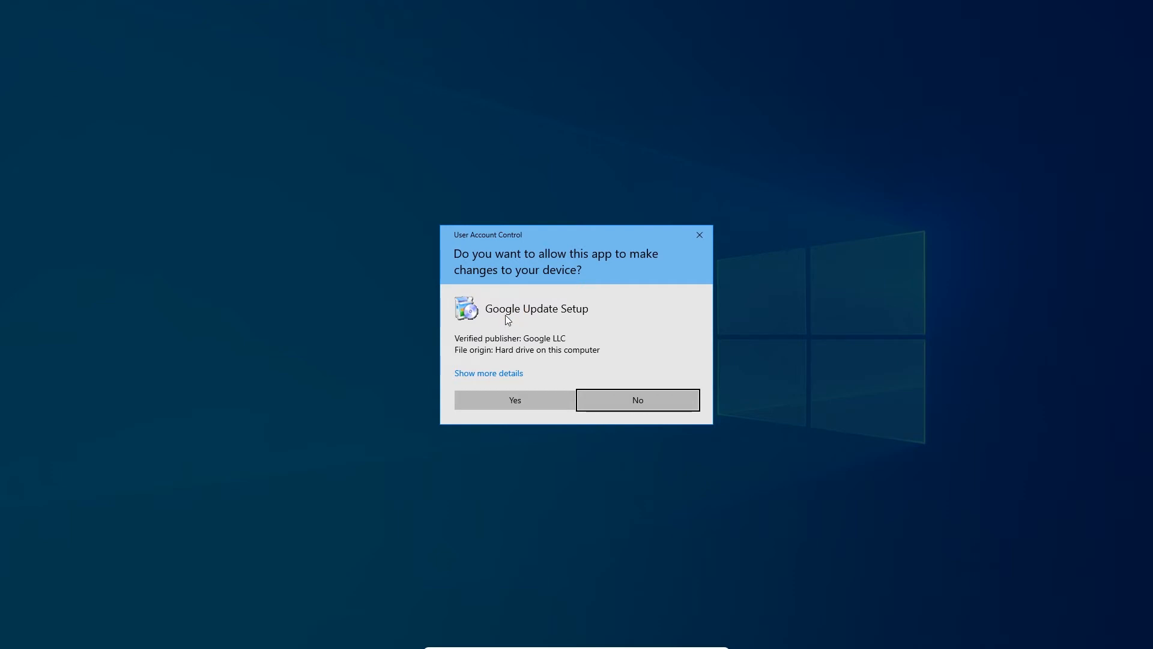
{"action": "mouse_move", "coordinate": [487, 359]}
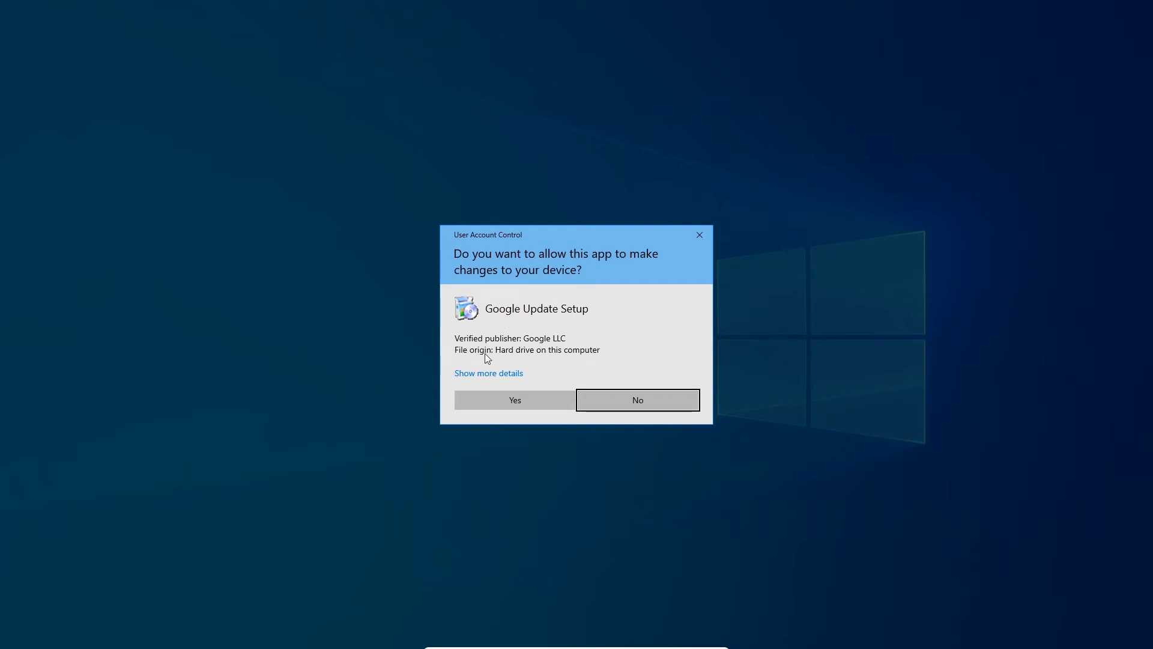
{"action": "mouse_move", "coordinate": [498, 377]}
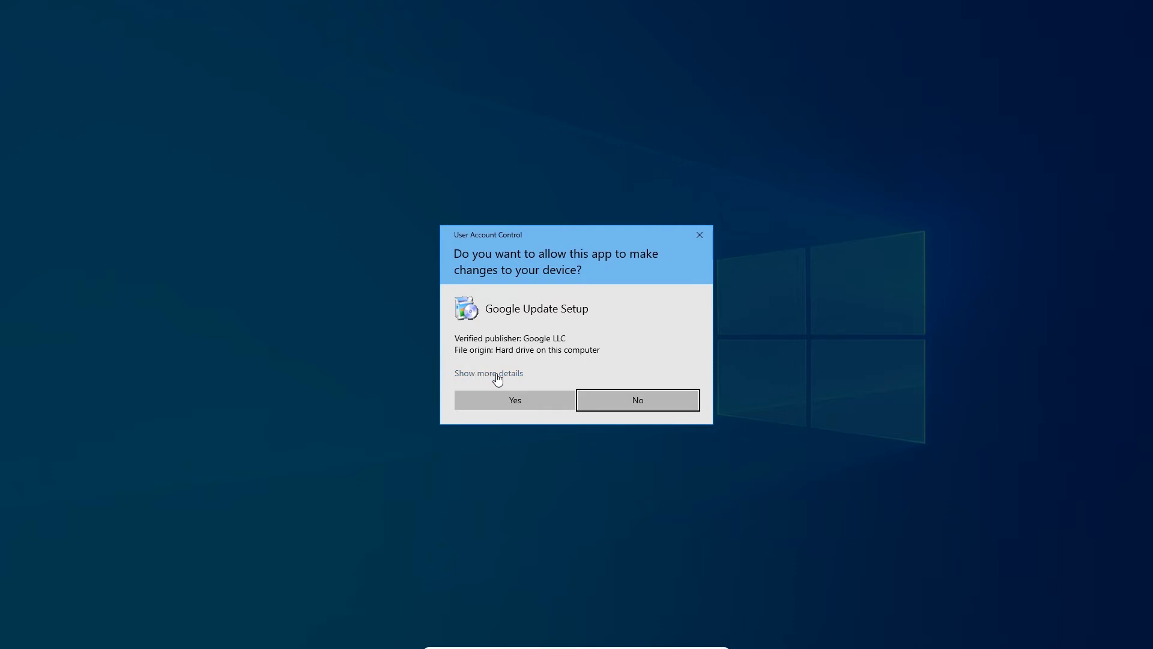
{"action": "left_click", "coordinate": [487, 372]}
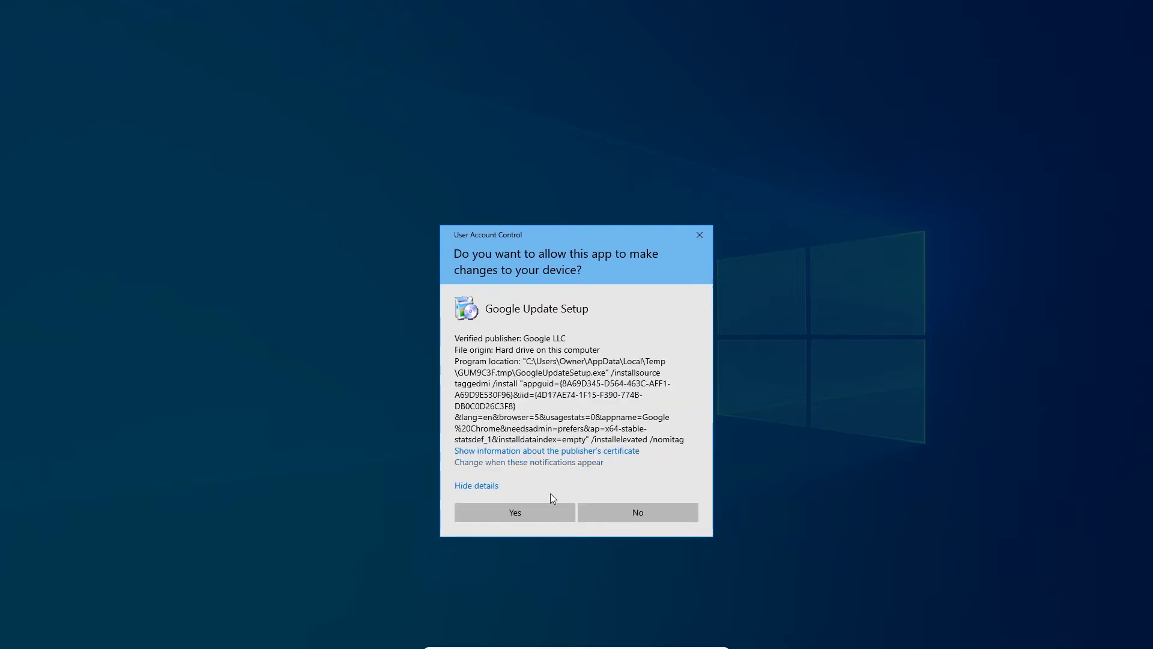
{"action": "mouse_move", "coordinate": [570, 418]}
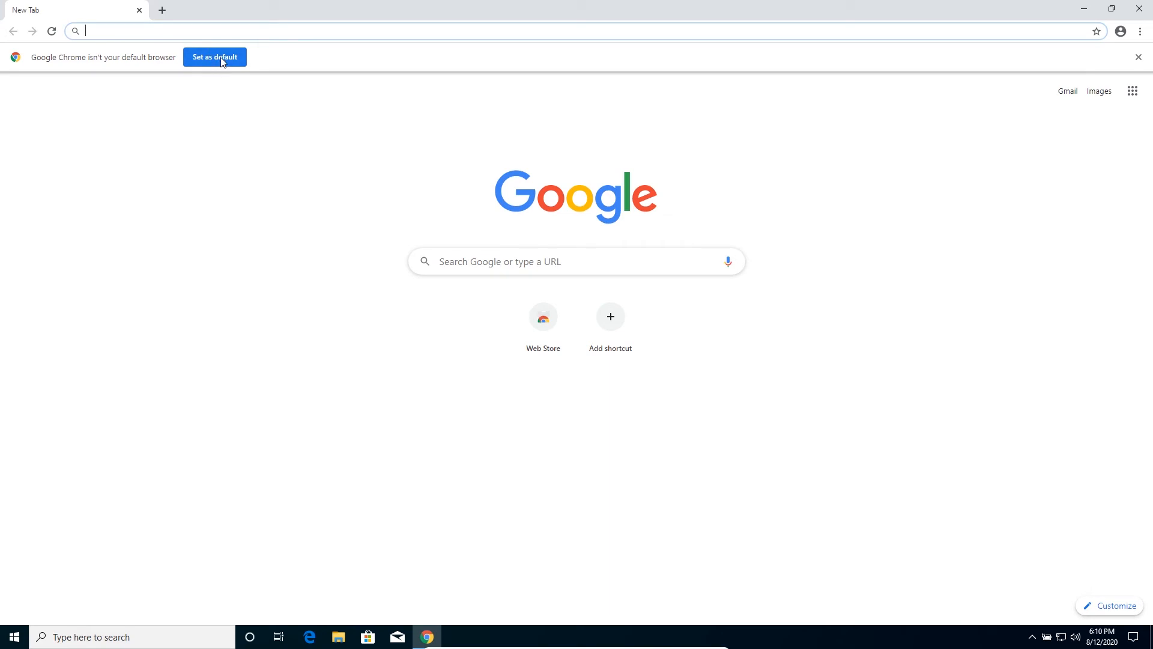
- Set Chrome as the default web browser via the infobar and close Default apps settings
{"action": "left_click", "coordinate": [1152, 56]}
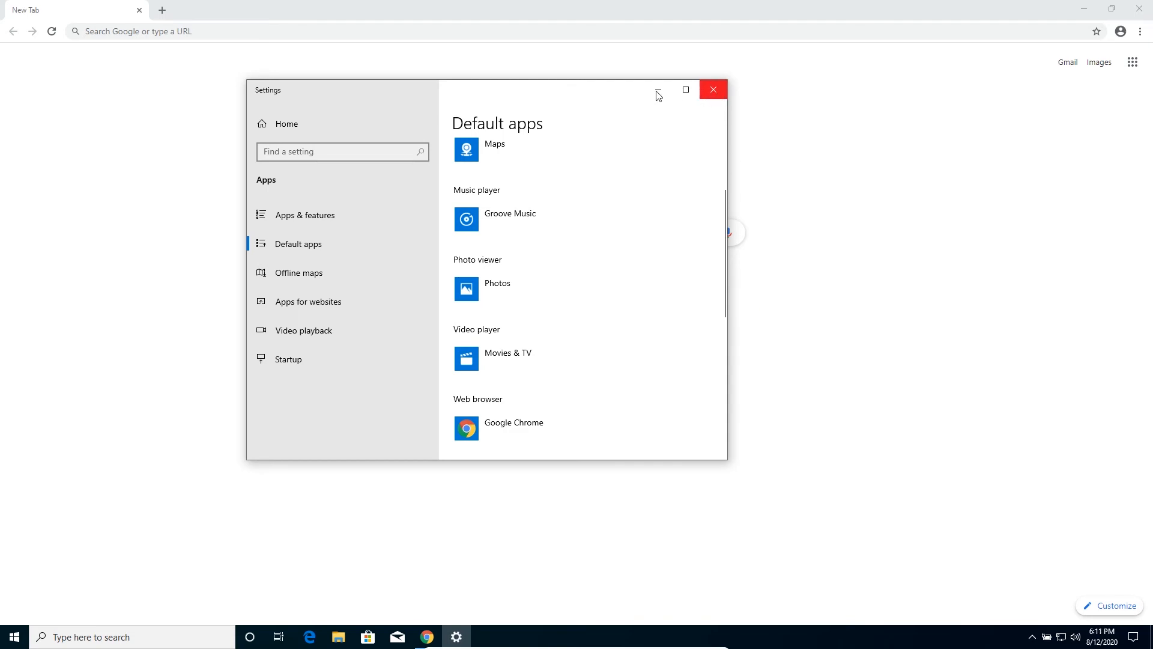
{"action": "left_click", "coordinate": [714, 89]}
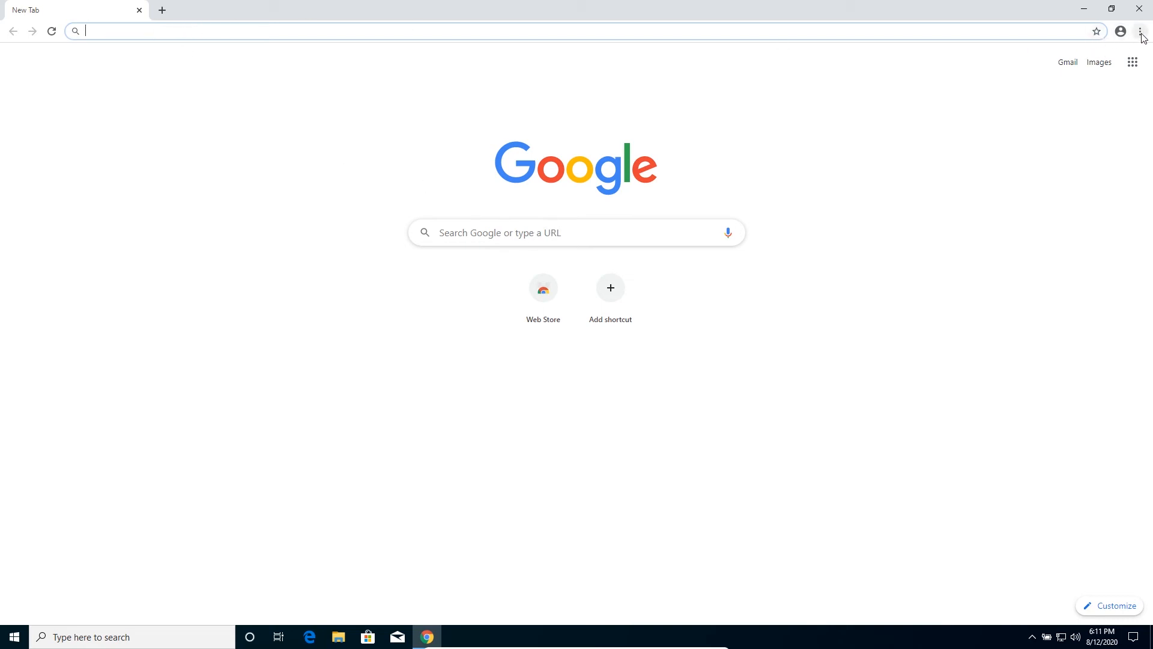
{"action": "mouse_move", "coordinate": [1139, 31]}
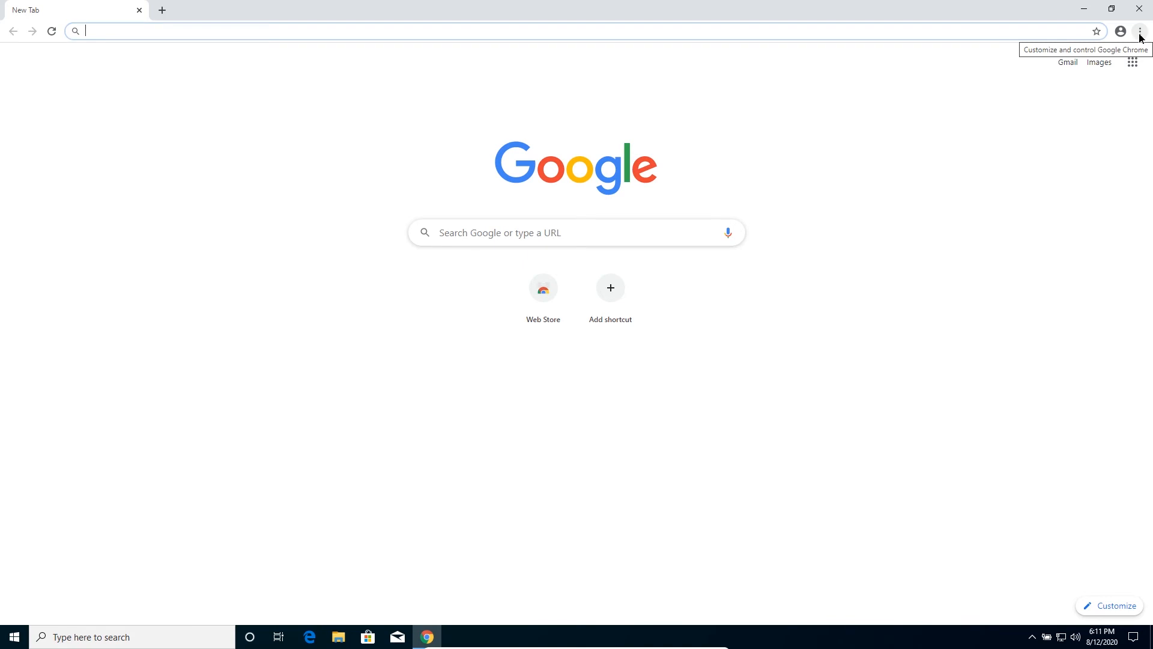
- Show the bookmarks bar from the Chrome menu and star the new tab page
{"action": "left_click", "coordinate": [1142, 31]}
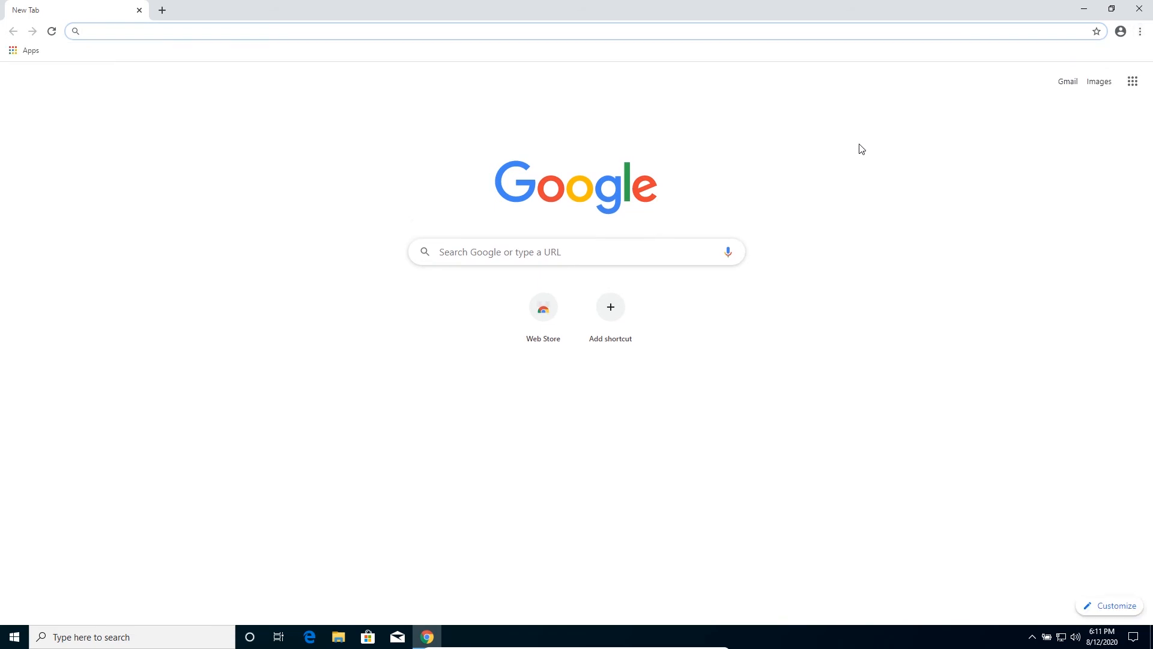
{"action": "mouse_move", "coordinate": [968, 65]}
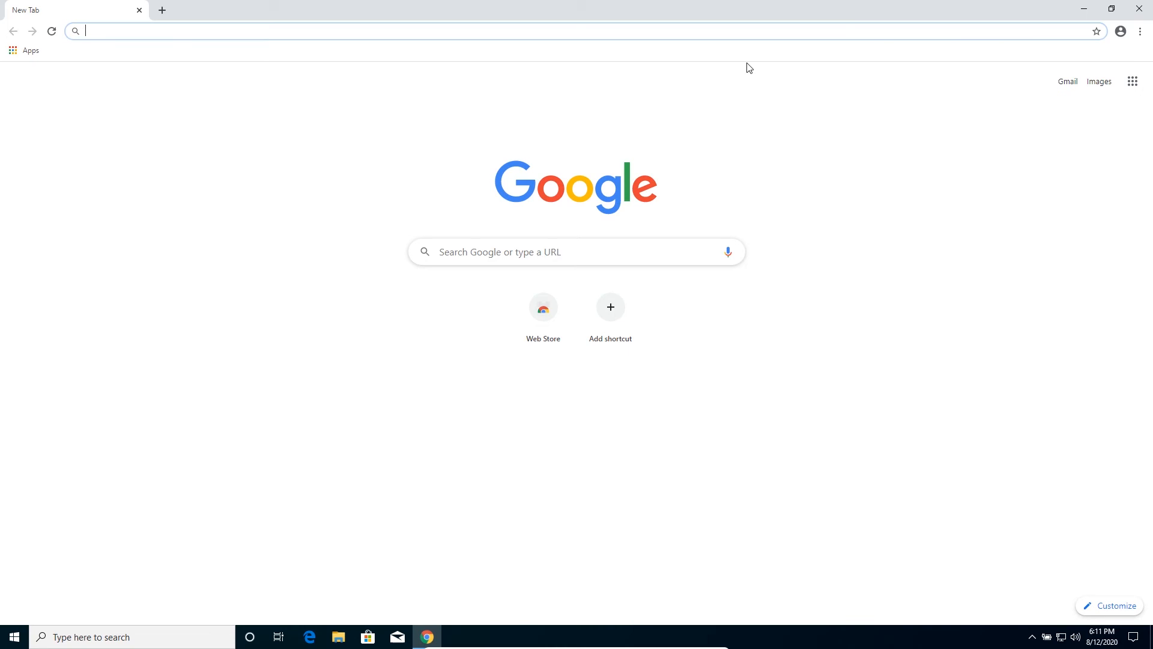
{"action": "left_click", "coordinate": [1096, 31]}
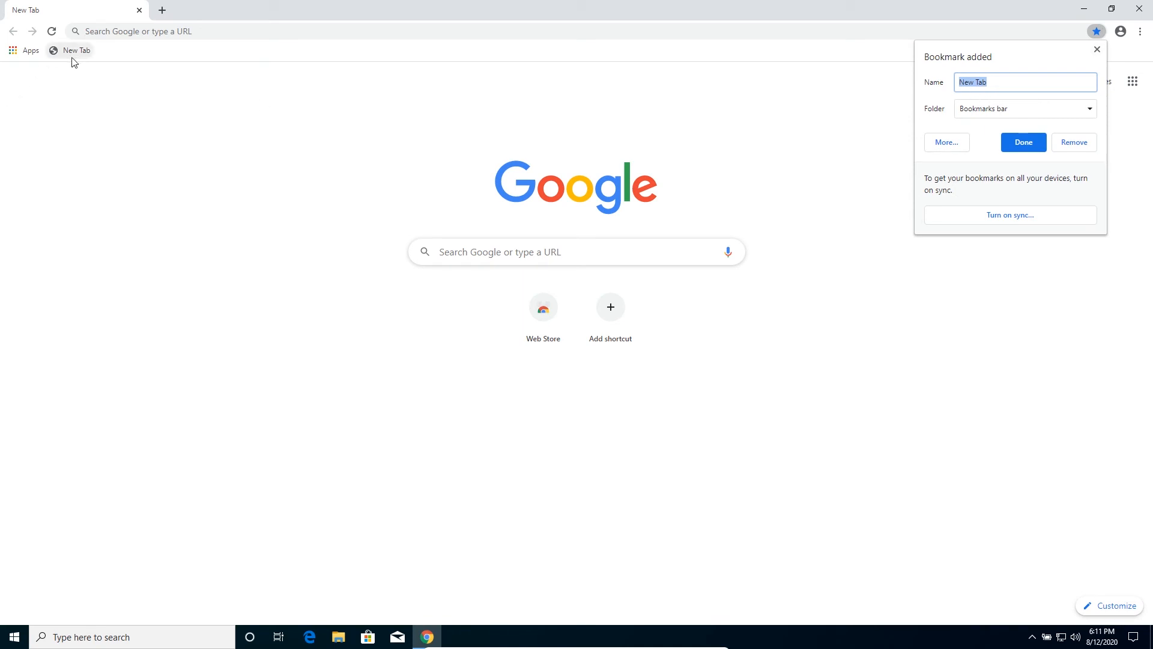
- Confirm the New Tab bookmark on the bookmarks bar and view the profile menu
{"action": "left_click", "coordinate": [1023, 142]}
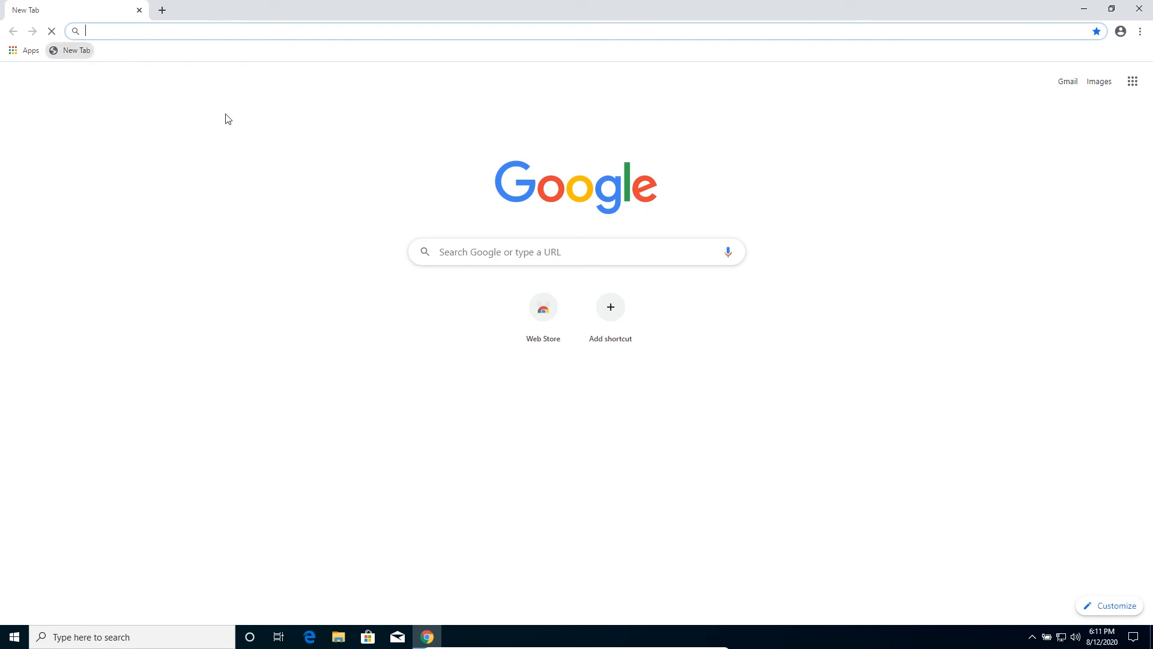
{"action": "mouse_move", "coordinate": [624, 257]}
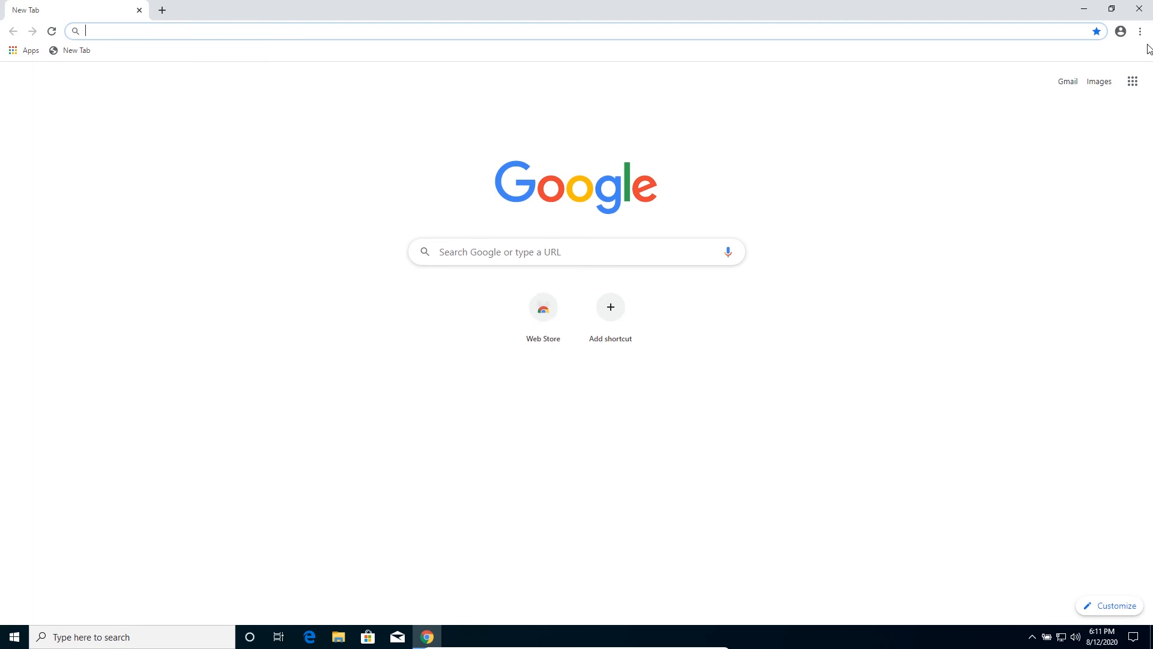
{"action": "left_click", "coordinate": [1121, 32]}
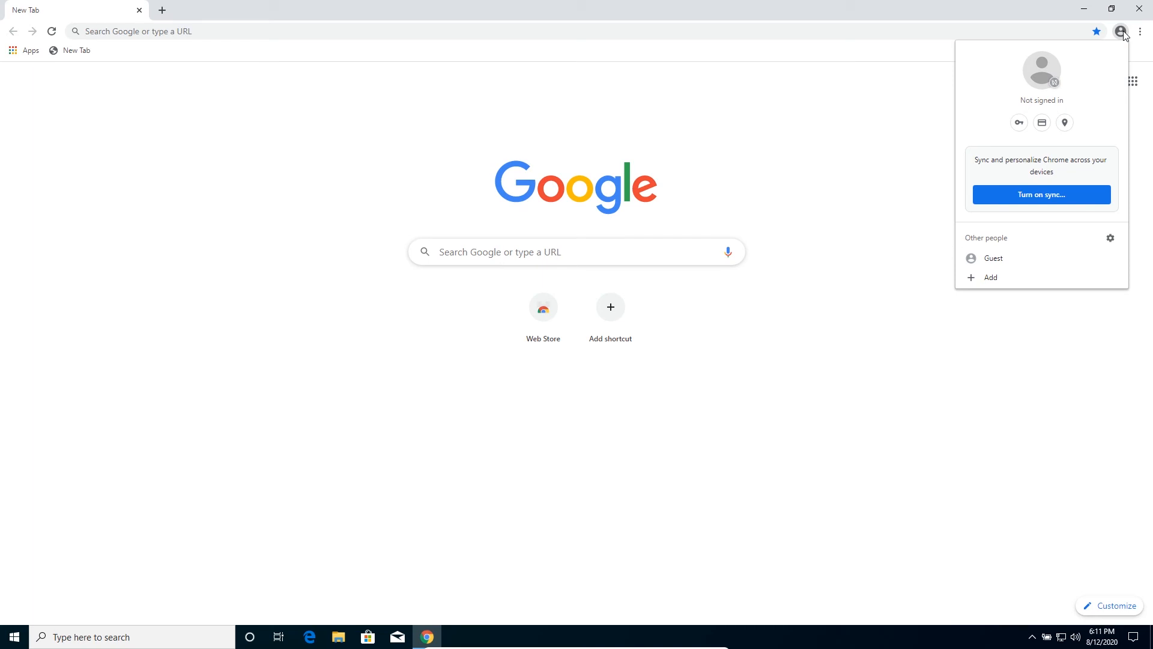
{"action": "mouse_move", "coordinate": [1112, 46]}
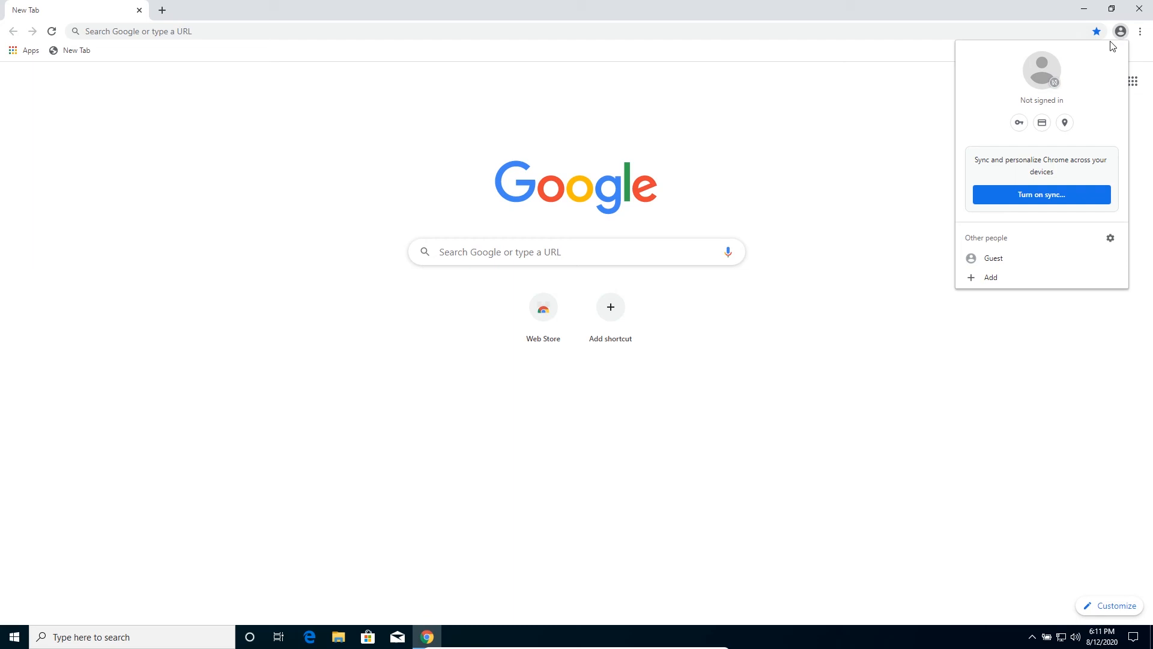
{"action": "mouse_move", "coordinate": [1095, 79]}
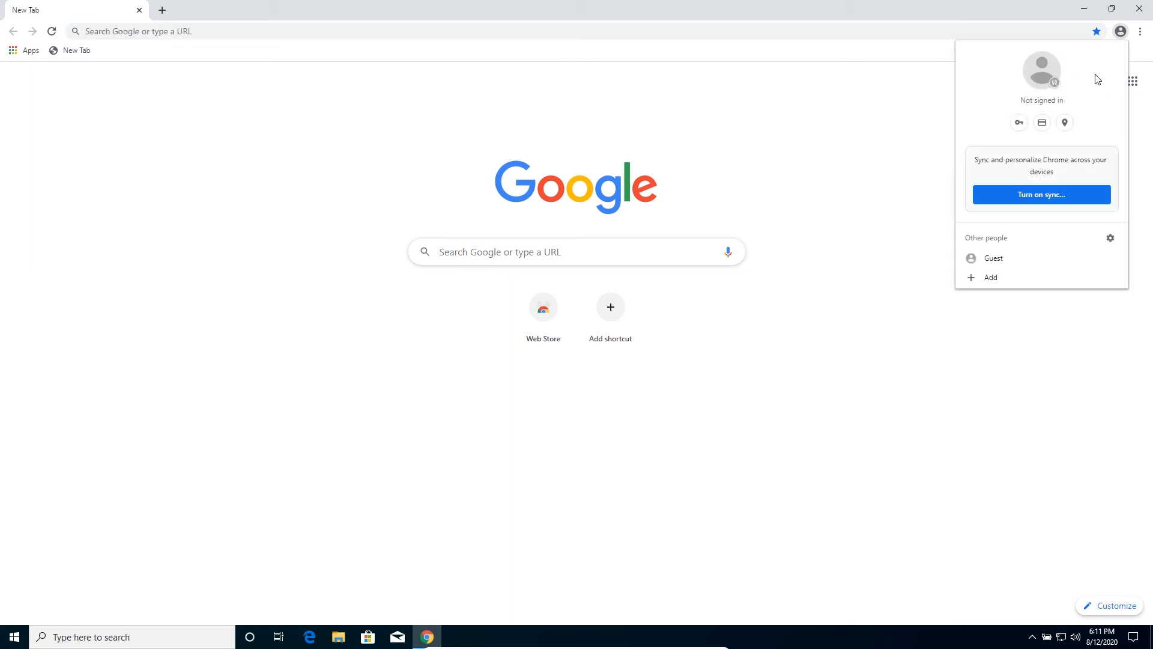
{"action": "mouse_move", "coordinate": [1041, 113]}
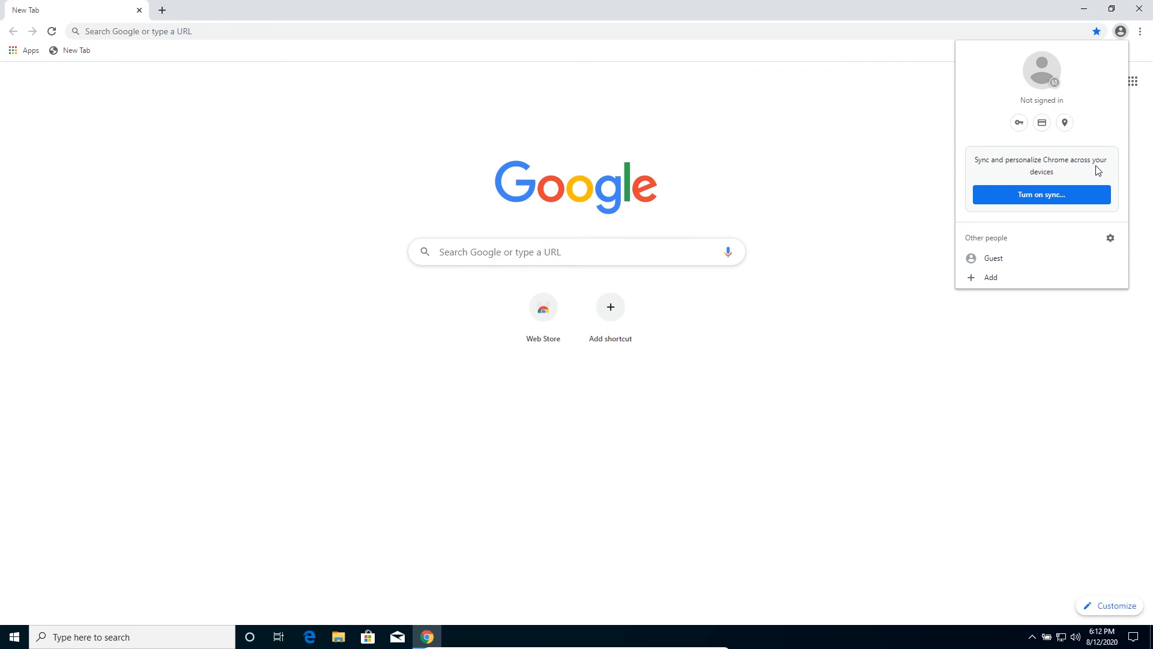
{"action": "mouse_move", "coordinate": [1067, 201]}
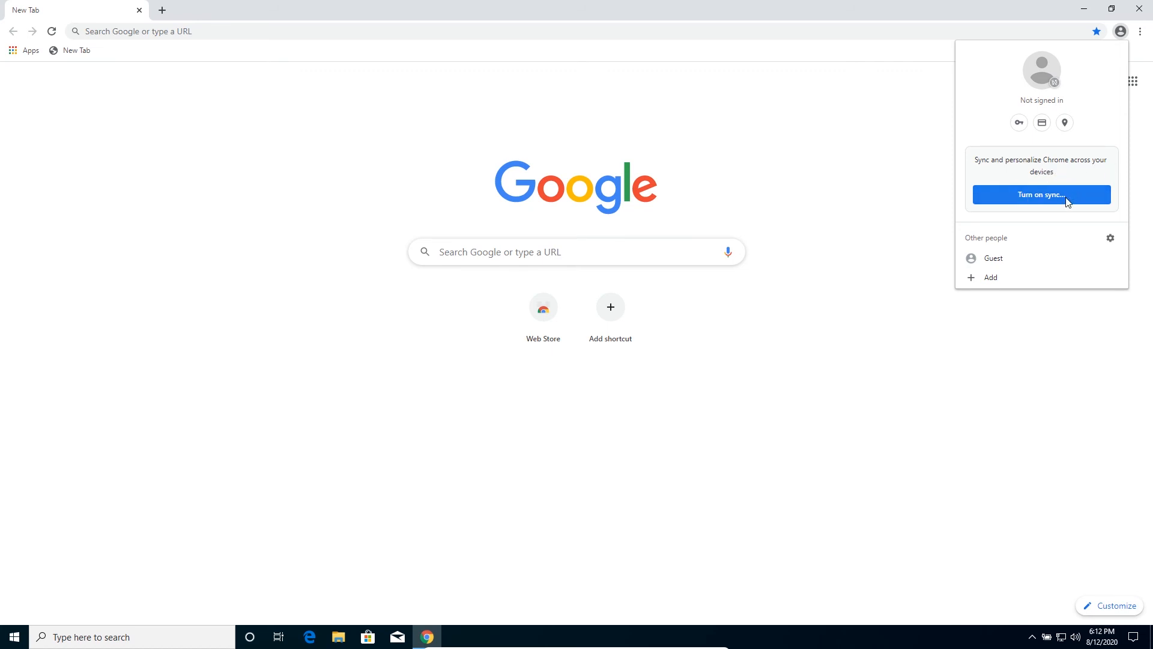
- Choose Turn on sync and focus the Email or phone field on the Sign in to Chrome page
{"action": "left_click", "coordinate": [1041, 195]}
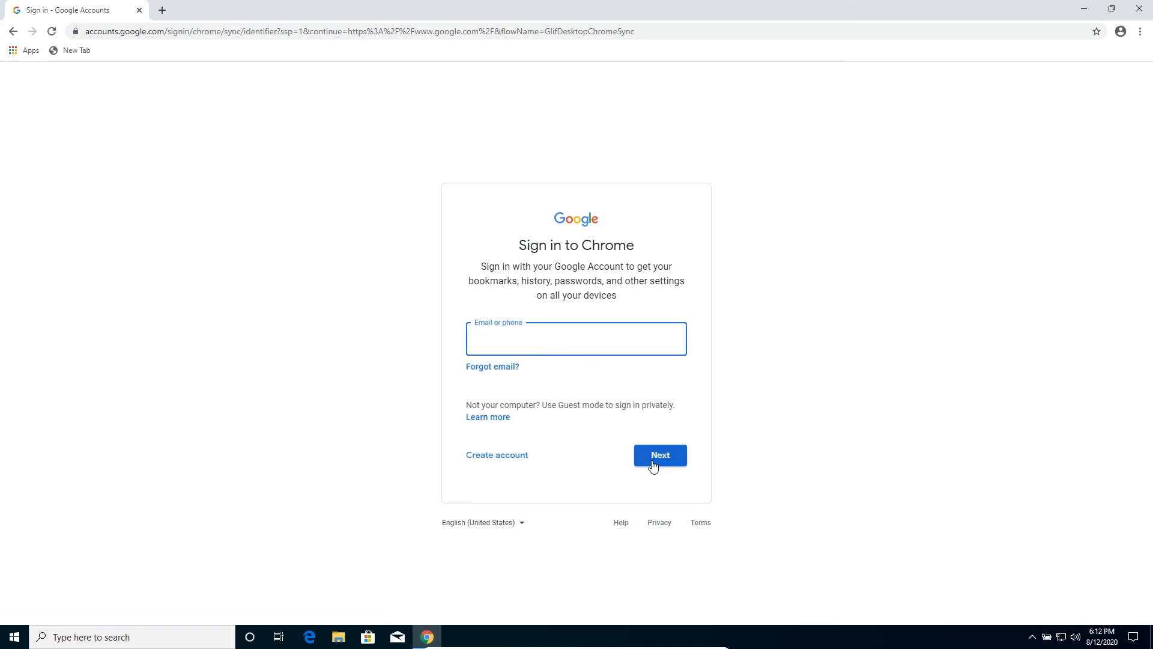
{"action": "mouse_move", "coordinate": [643, 439]}
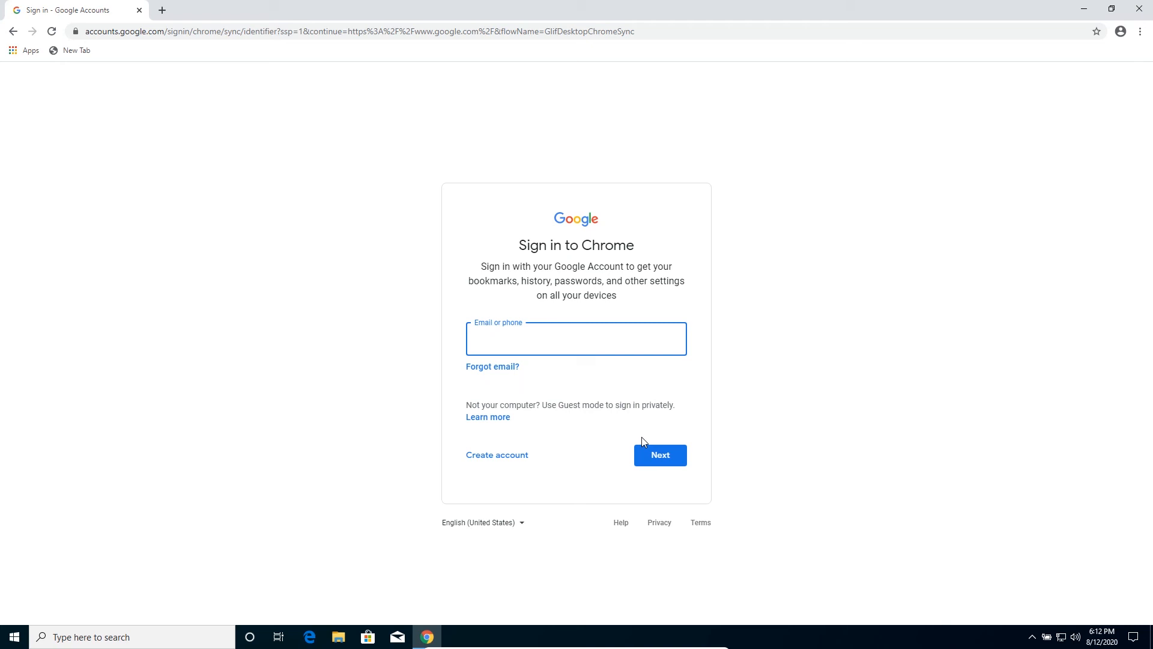
{"action": "left_click", "coordinate": [577, 338]}
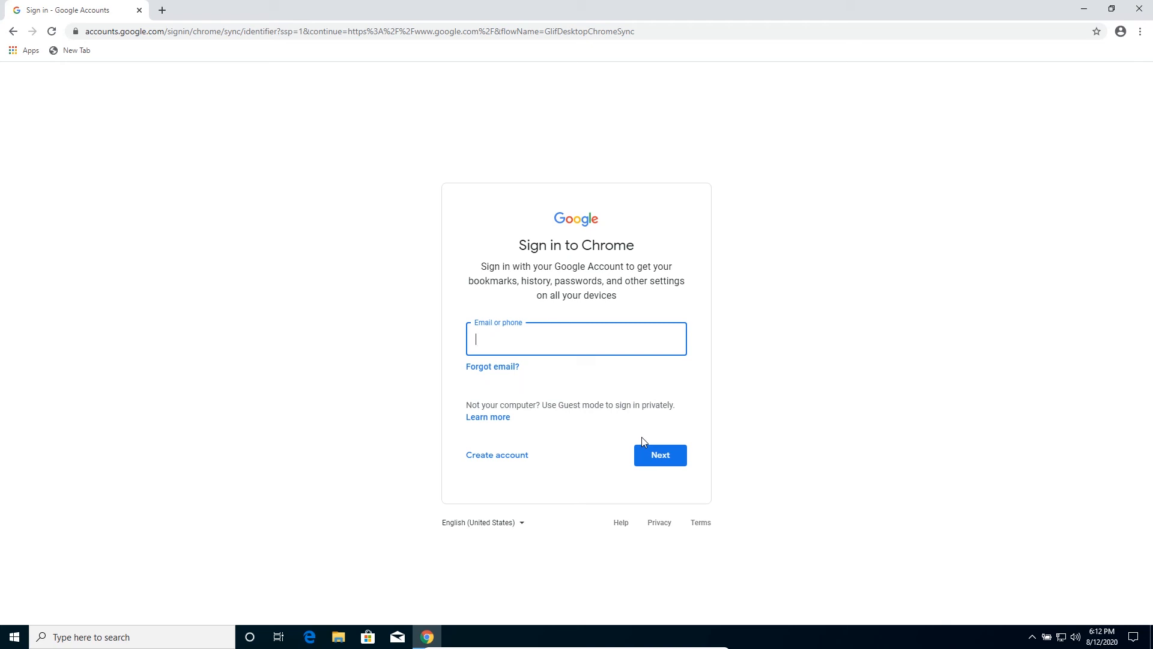
{"action": "mouse_move", "coordinate": [691, 371]}
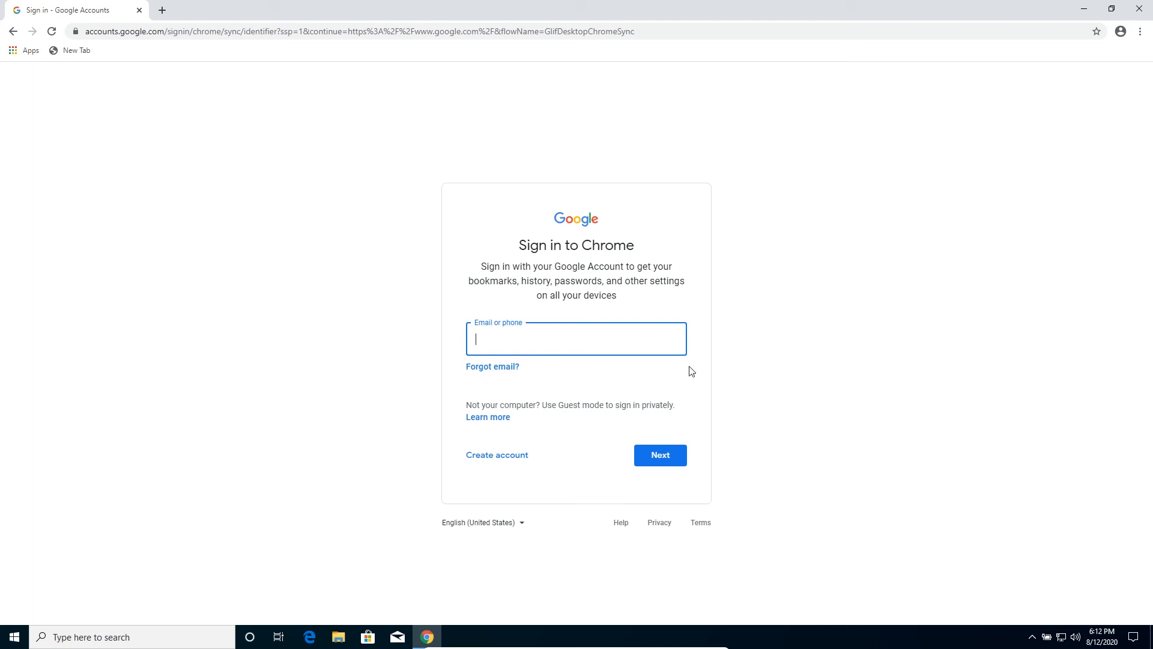
{"action": "mouse_move", "coordinate": [797, 209]}
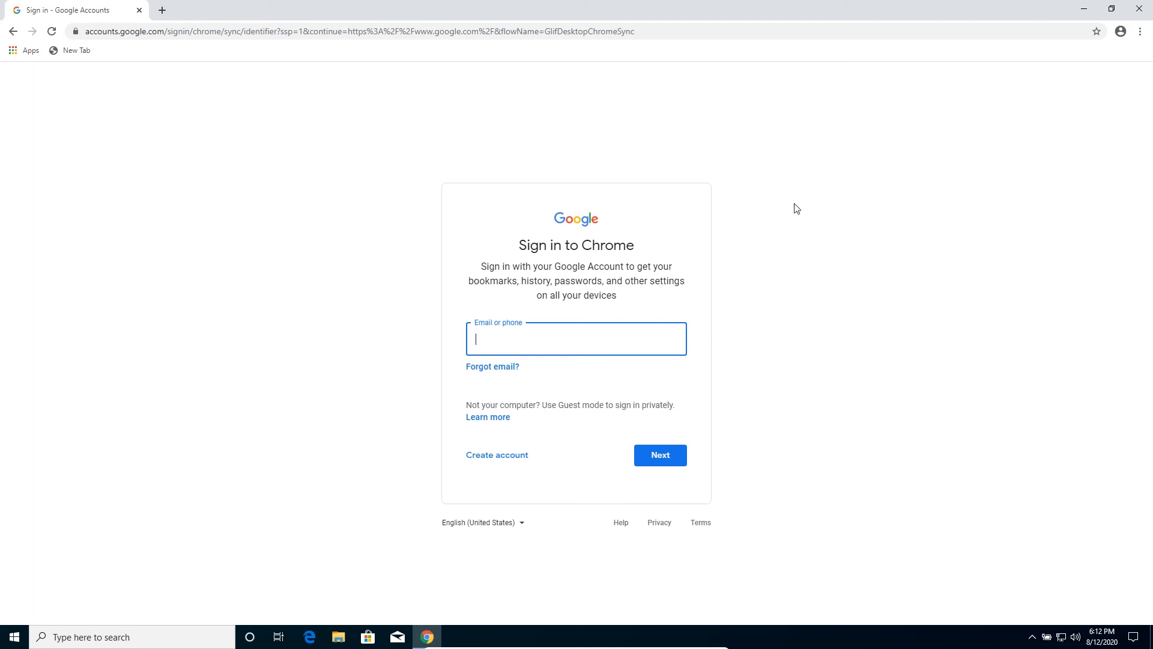
{"action": "mouse_move", "coordinate": [1104, 63]}
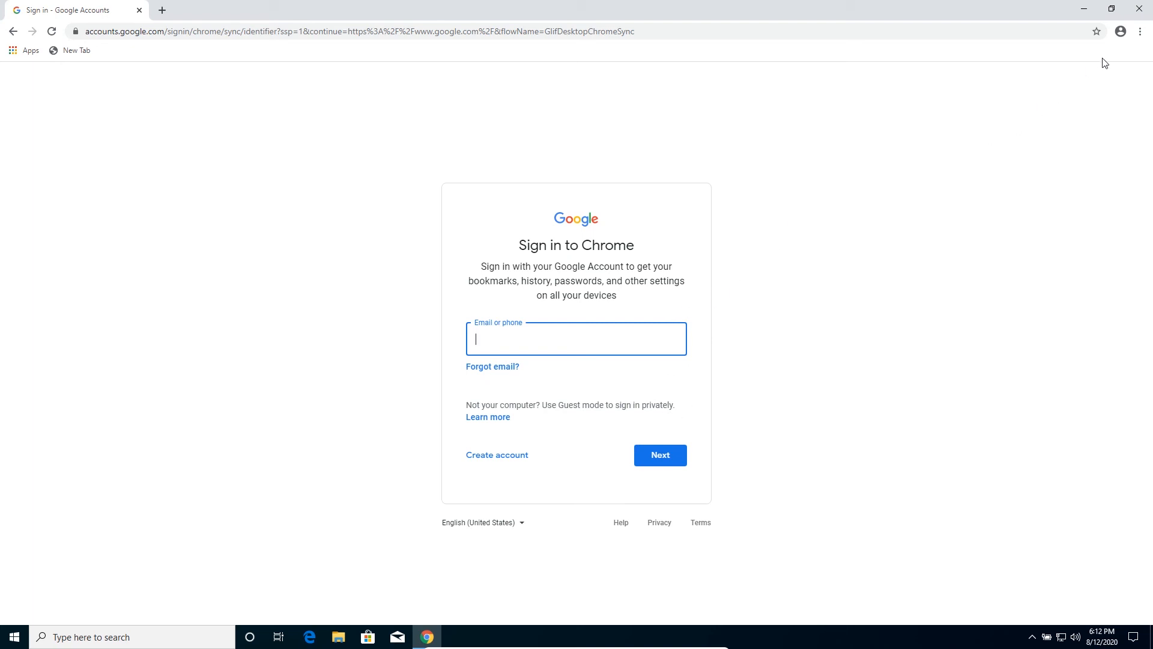
{"action": "mouse_move", "coordinate": [1120, 73]}
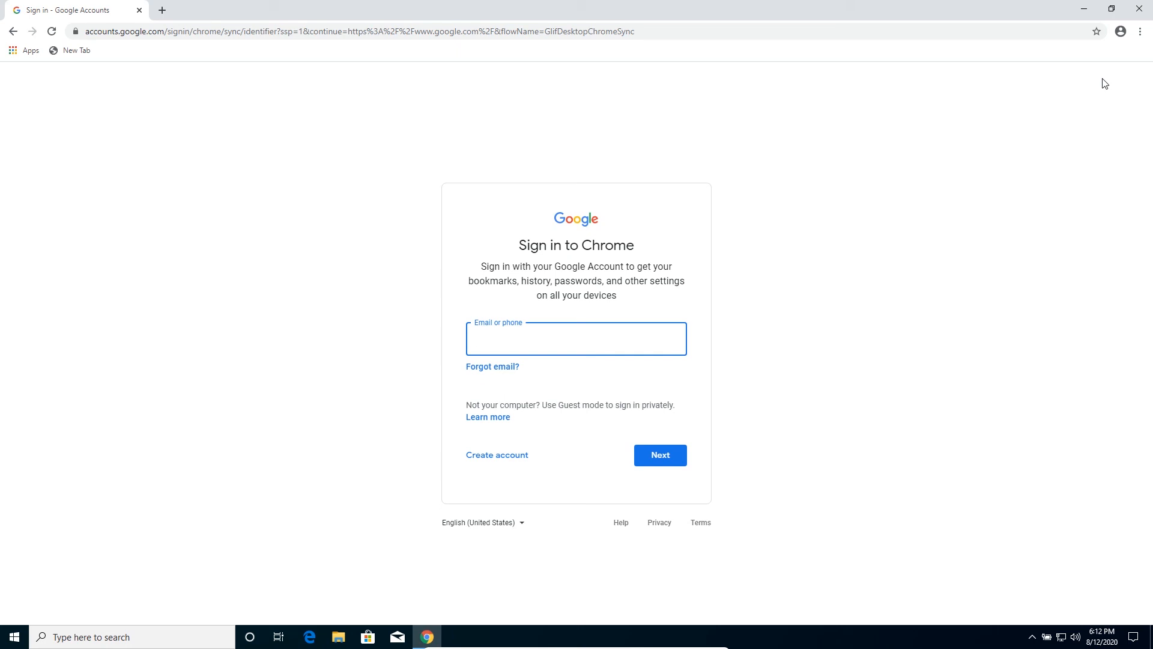
{"action": "left_click", "coordinate": [576, 338]}
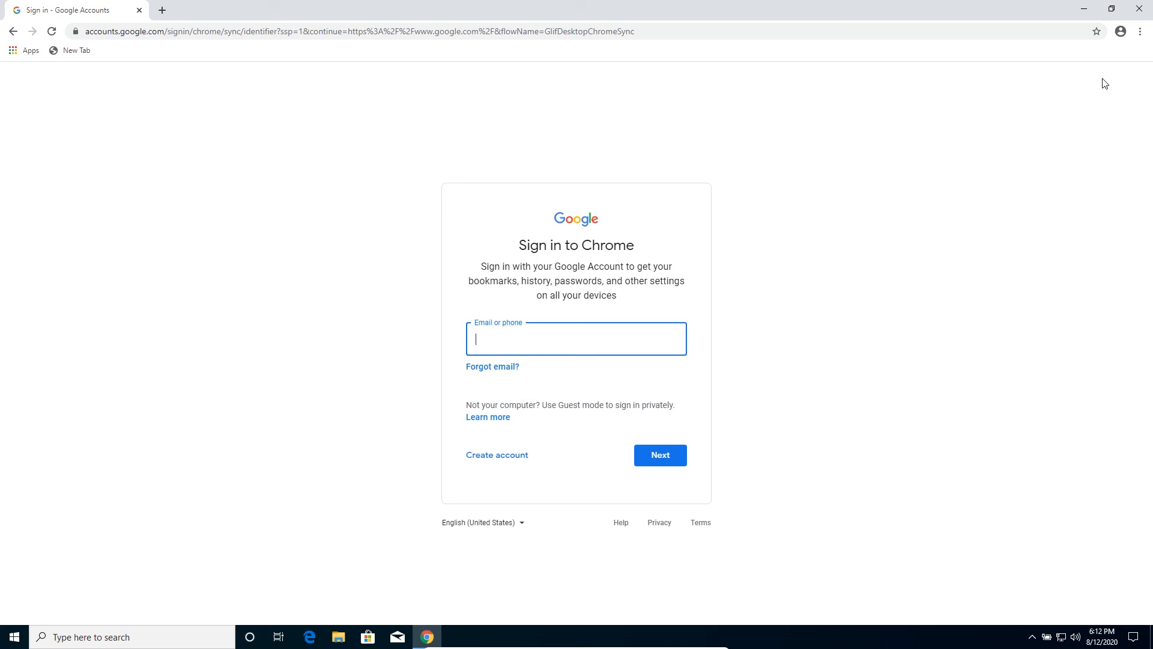
{"action": "mouse_move", "coordinate": [1120, 31]}
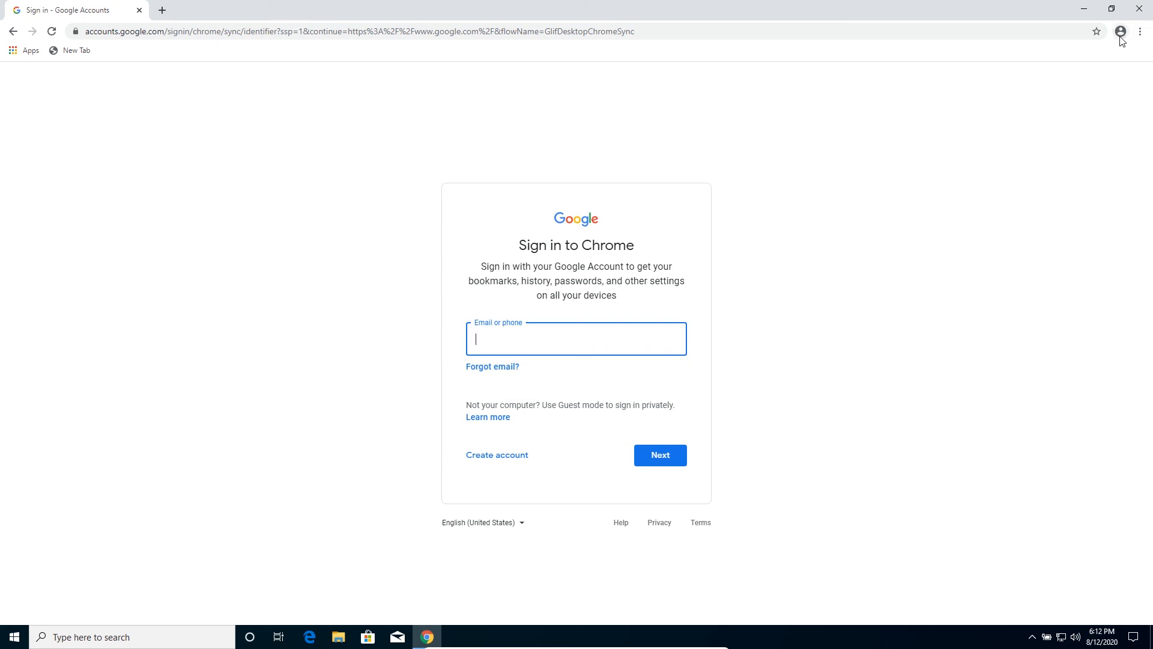
{"action": "mouse_move", "coordinate": [1120, 34]}
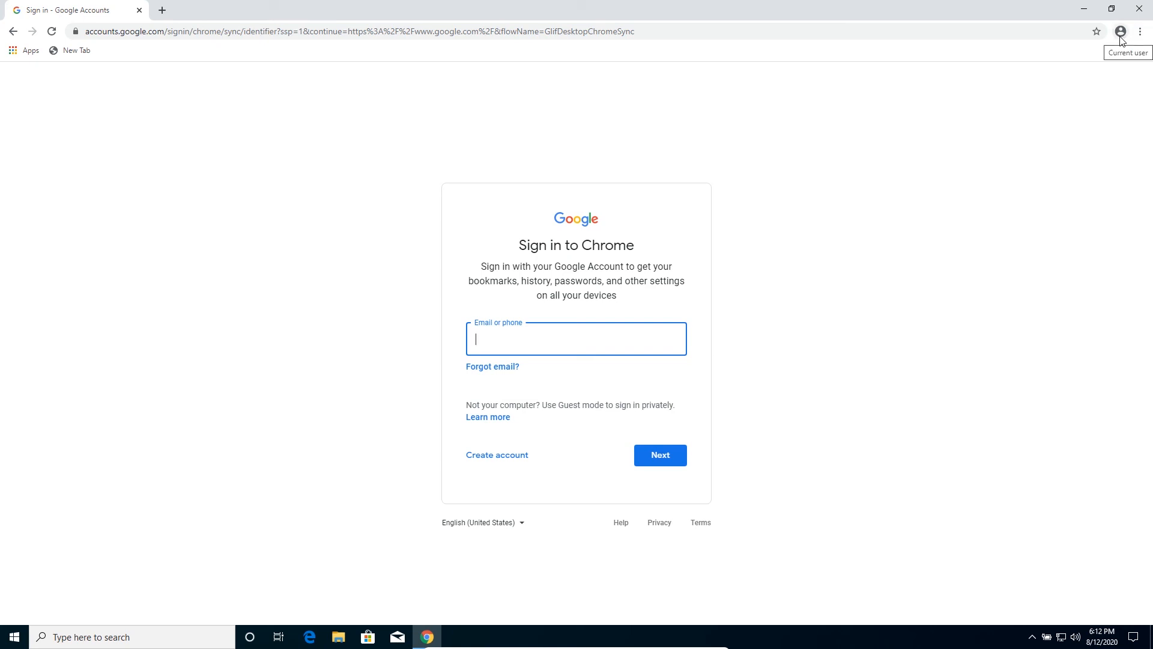
- Reopen the profile menu showing not signed in with the turn-on-sync offer
{"action": "left_click", "coordinate": [1122, 31]}
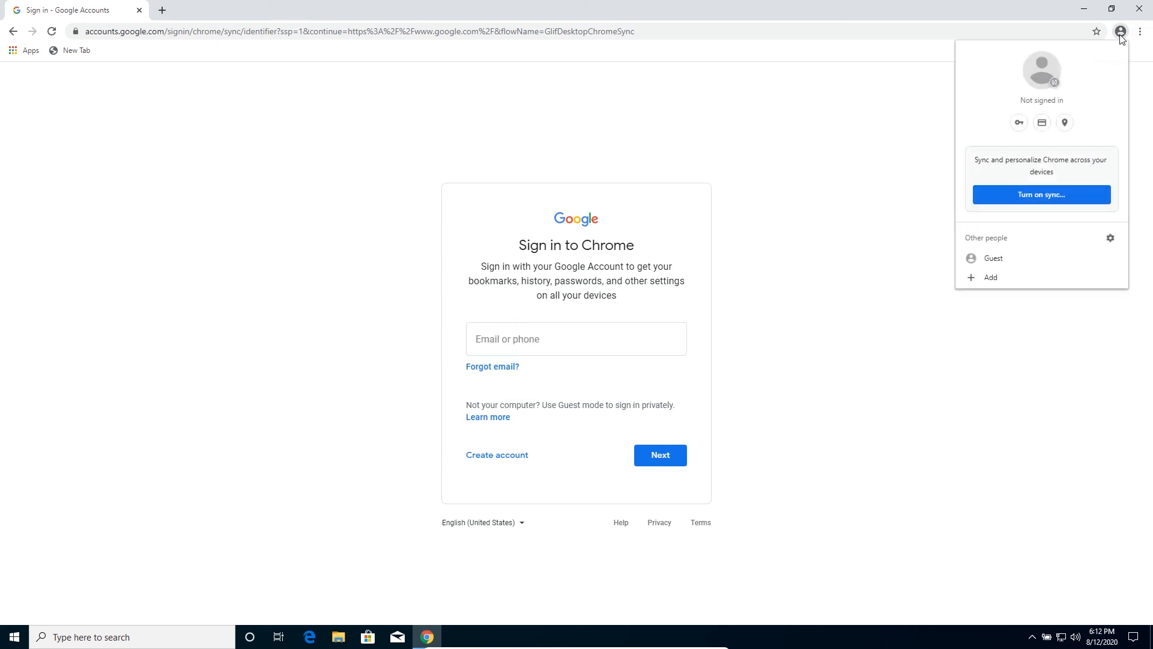
{"action": "mouse_move", "coordinate": [992, 262]}
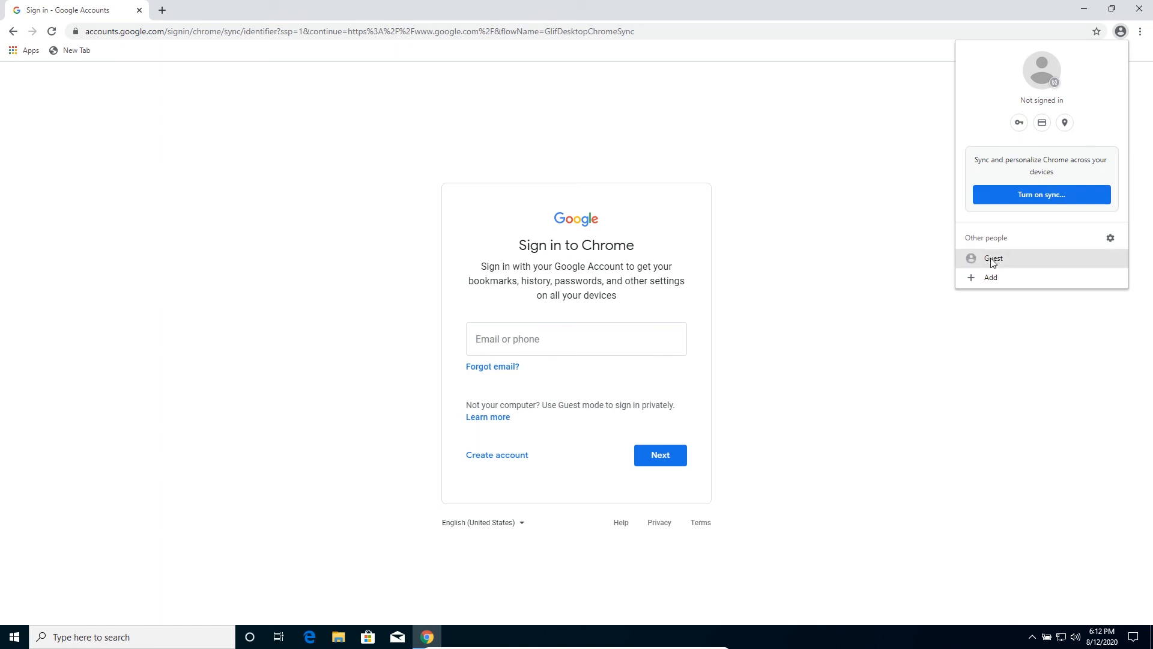
{"action": "mouse_move", "coordinate": [1001, 265]}
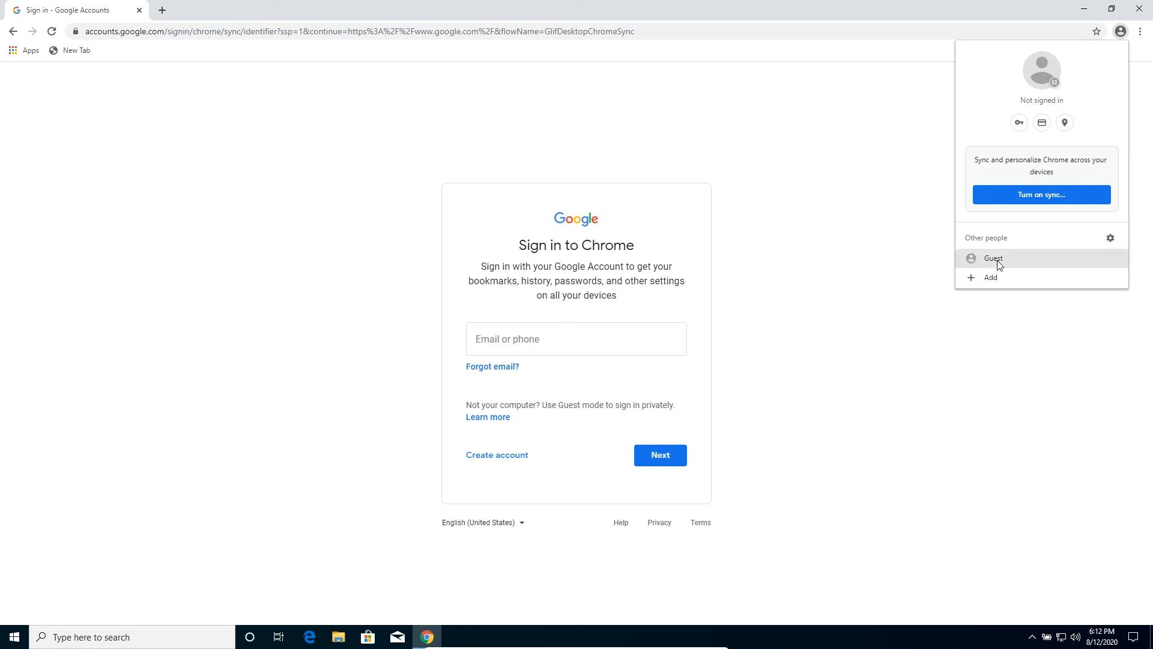
{"action": "mouse_move", "coordinate": [987, 260]}
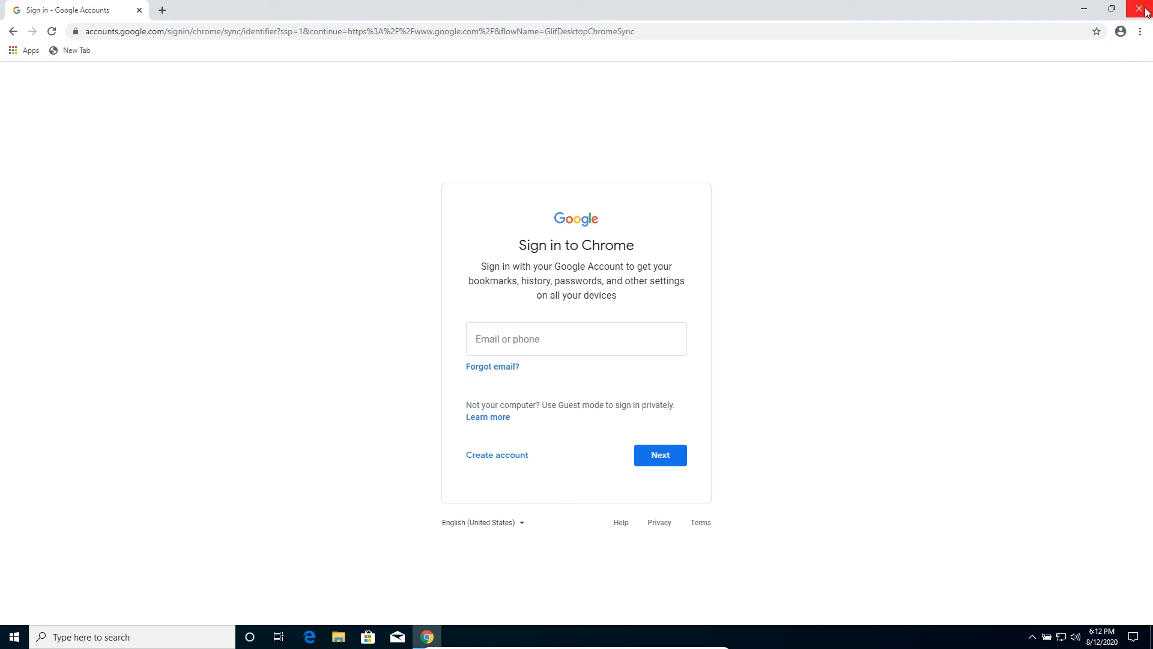
{"action": "mouse_move", "coordinate": [1142, 8]}
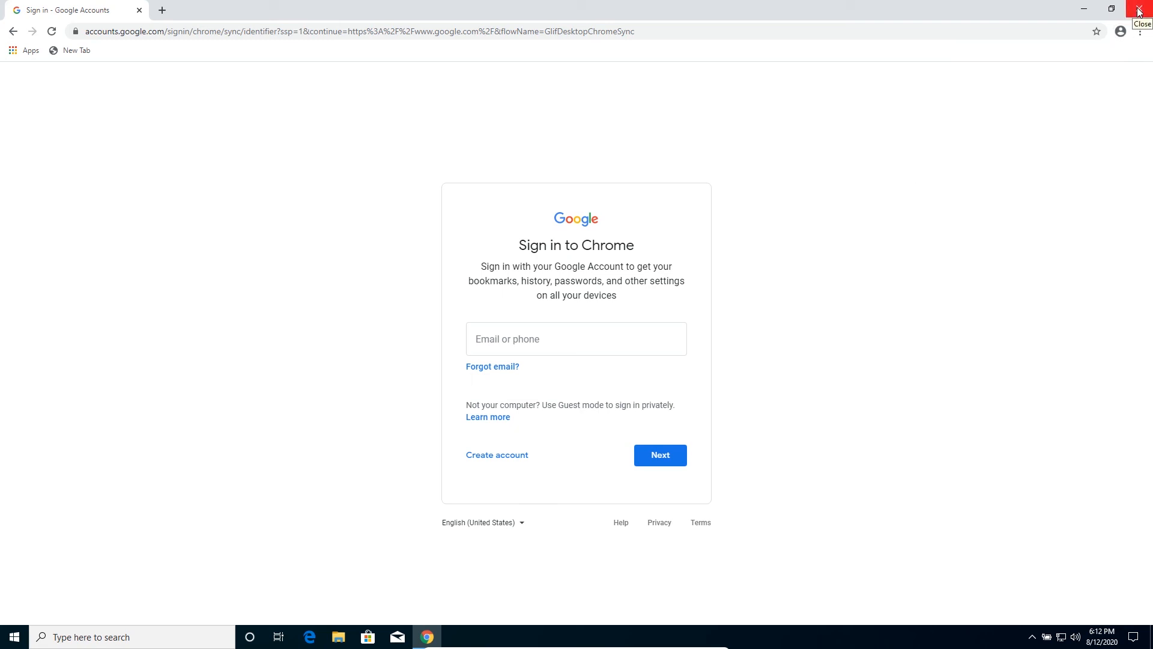
{"action": "mouse_move", "coordinate": [183, 118]}
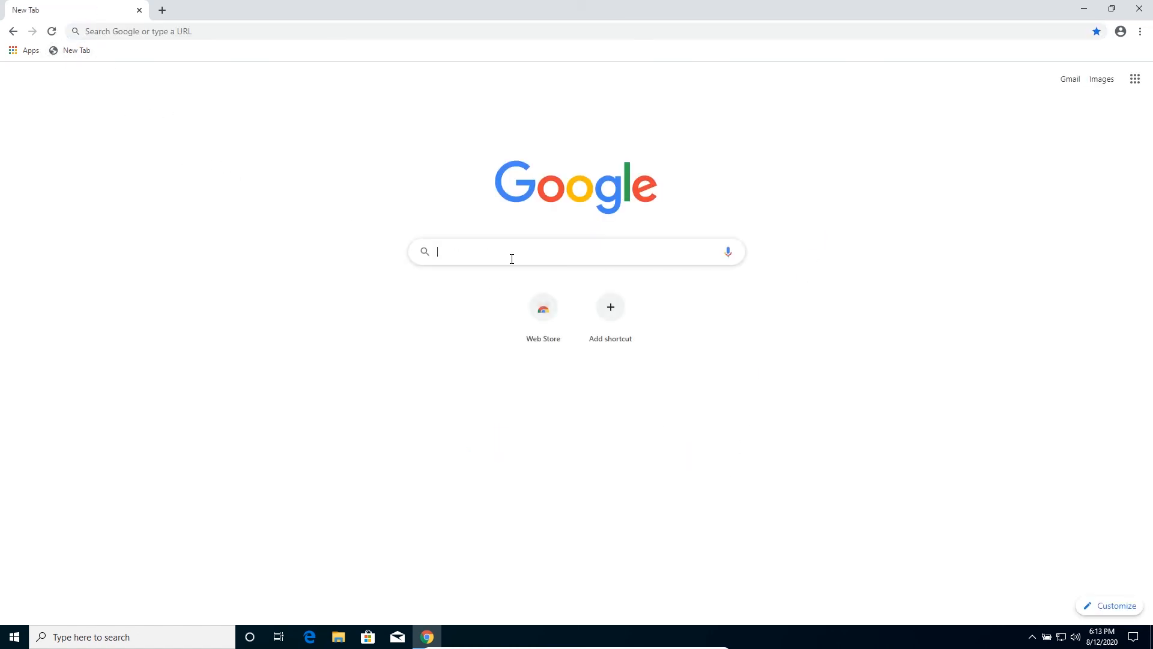
- Search Google for 'crisfield computers youtube' and open the Crisfield Computers - YouTube result
{"action": "type", "text": "crisfield computers"}
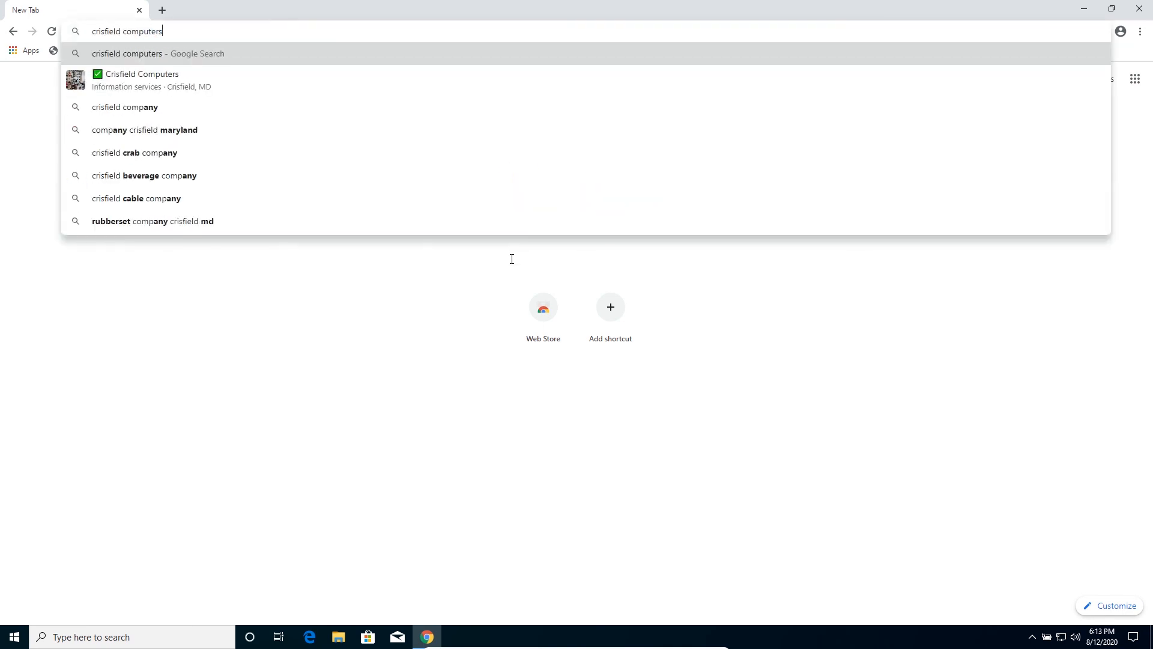
{"action": "type", "text": "you"}
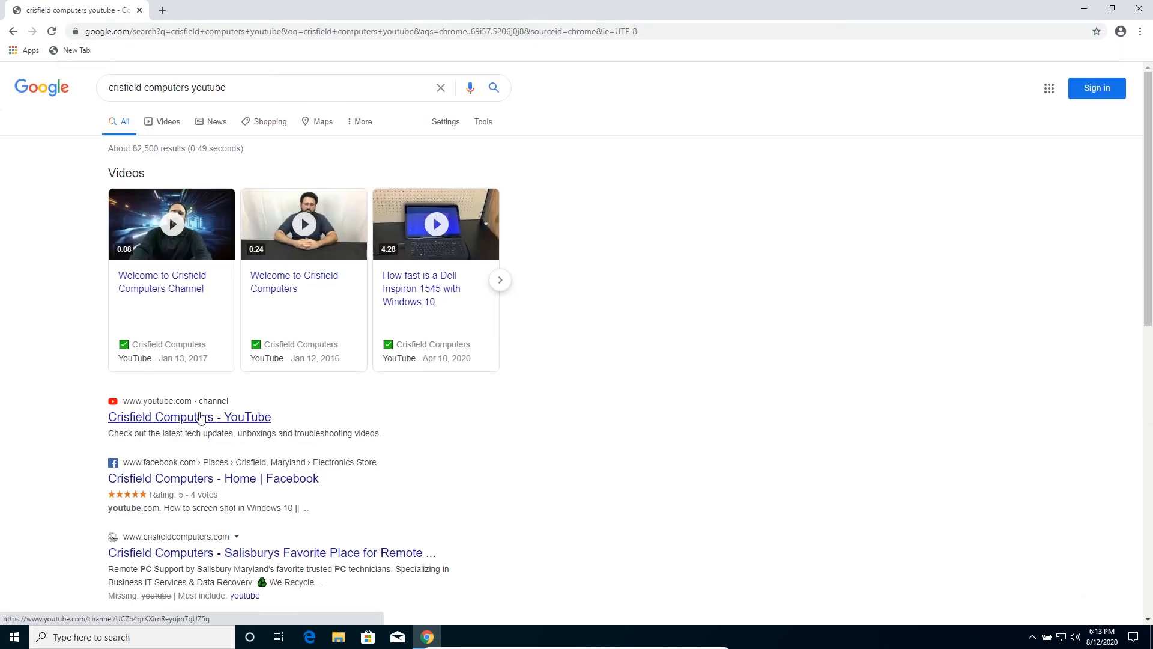
{"action": "left_click", "coordinate": [190, 417]}
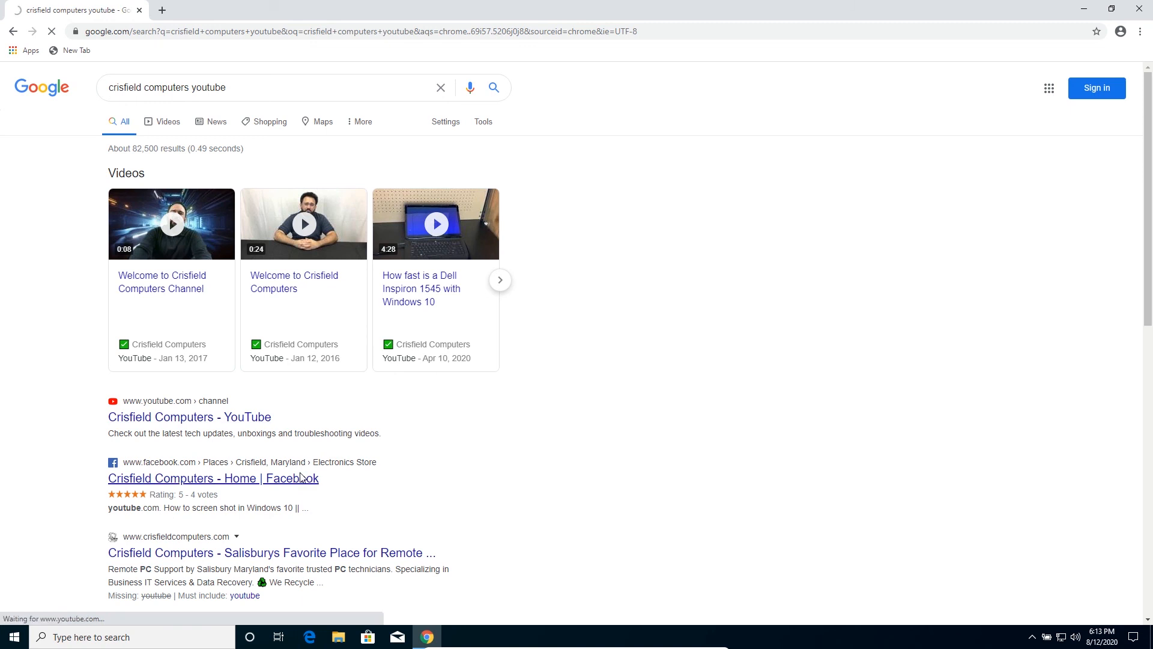
{"action": "left_click", "coordinate": [188, 417]}
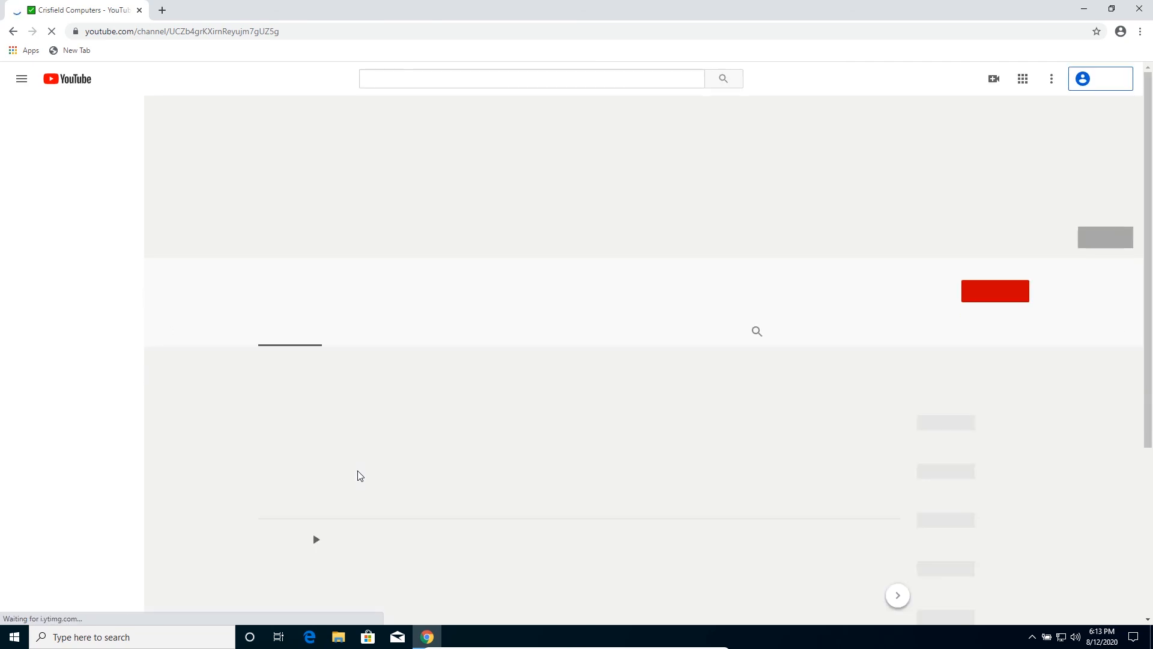